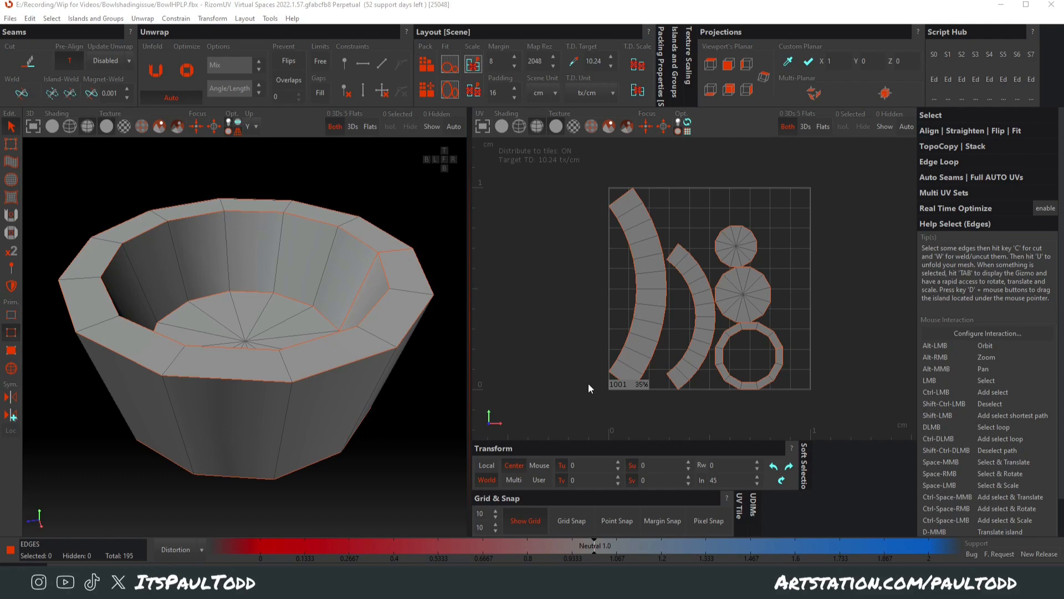
{"action": "mouse_move", "coordinate": [463, 353]}
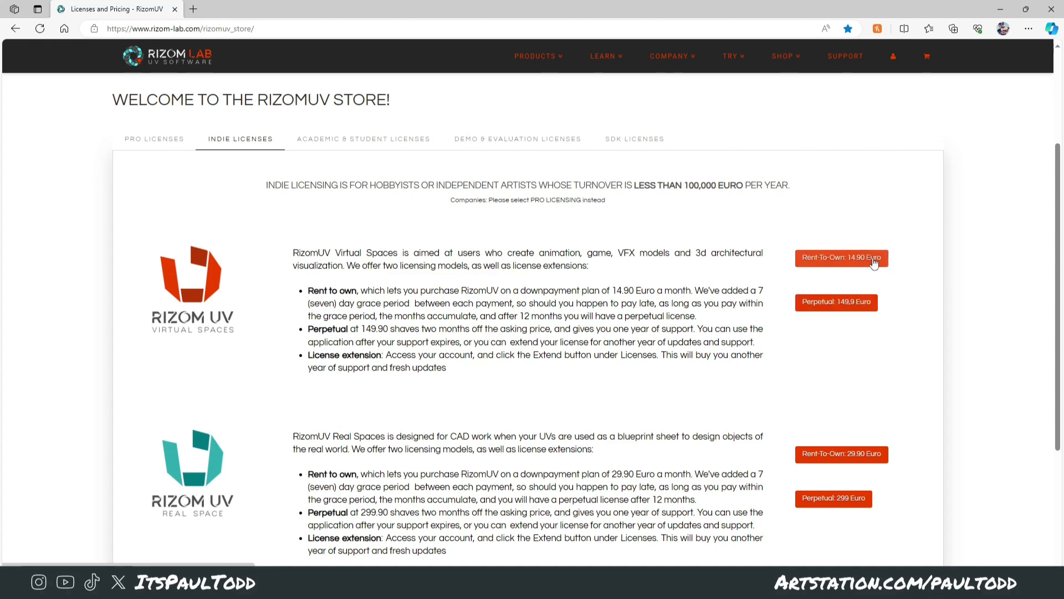
{"action": "mouse_move", "coordinate": [907, 319]}
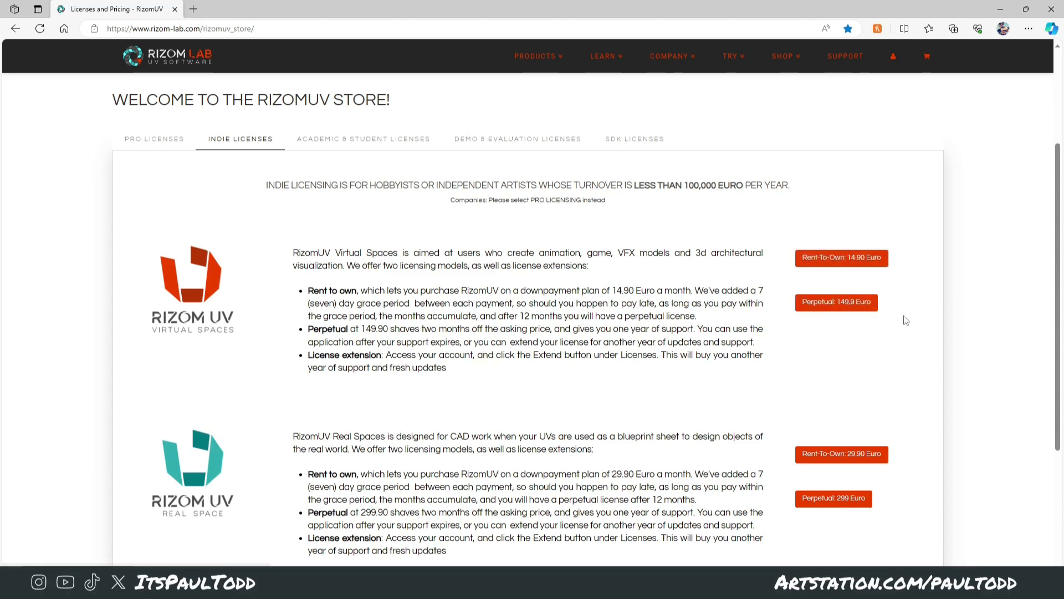
{"action": "mouse_move", "coordinate": [881, 326]}
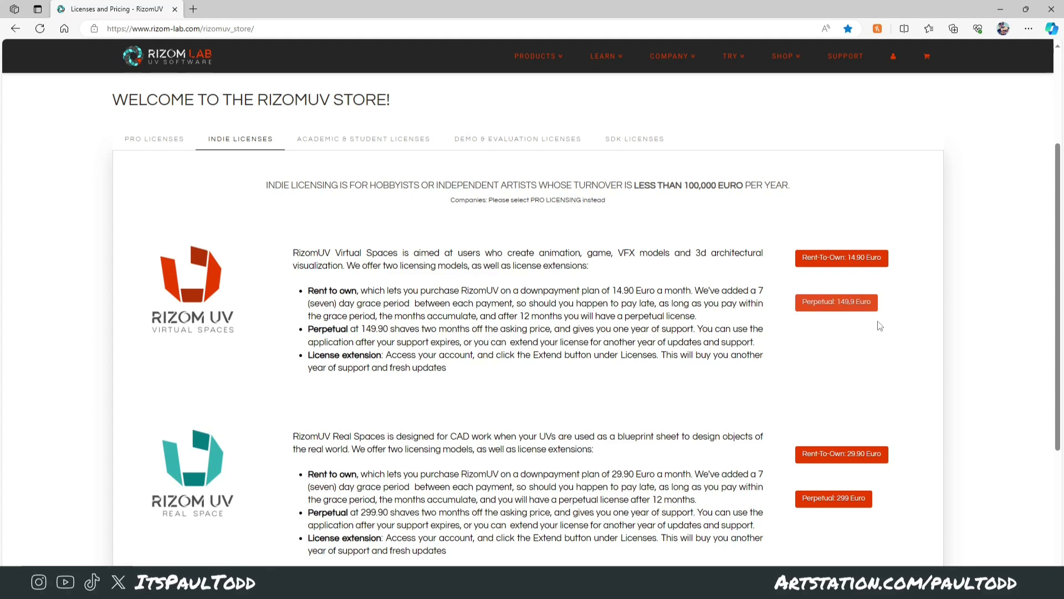
{"action": "mouse_move", "coordinate": [797, 364]}
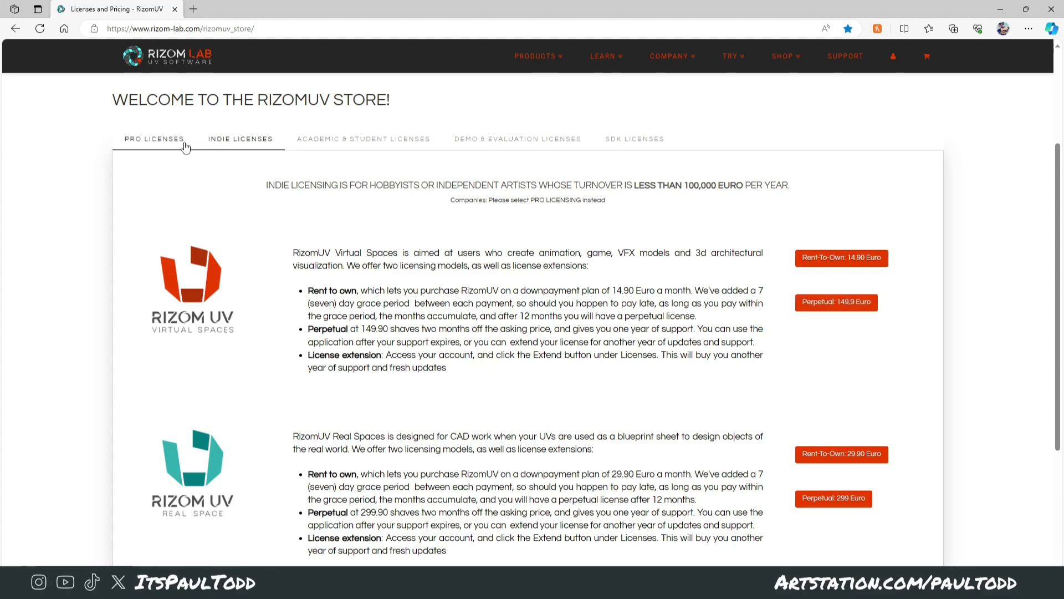
View the Academic & Student Licenses terms on the RizomUV store page in Edge.
{"action": "left_click", "coordinate": [240, 138]}
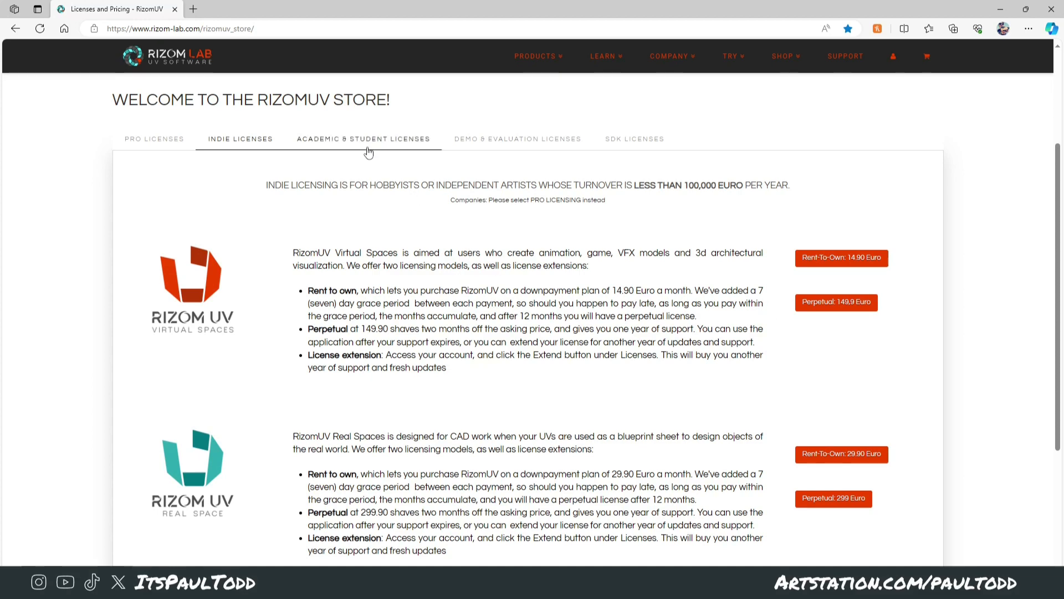
{"action": "left_click", "coordinate": [363, 138]}
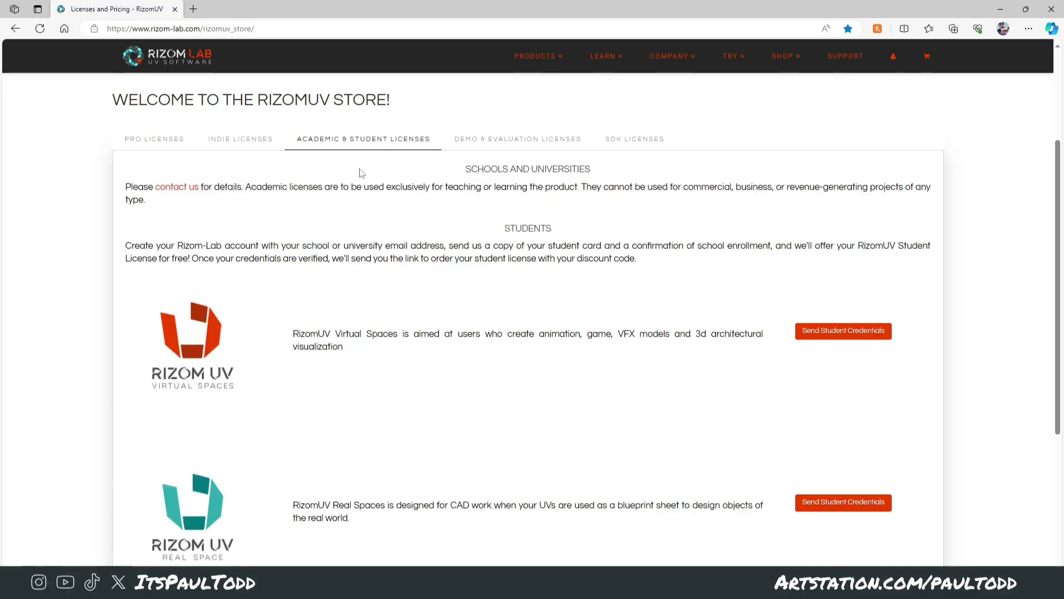
{"action": "left_click", "coordinate": [240, 139]}
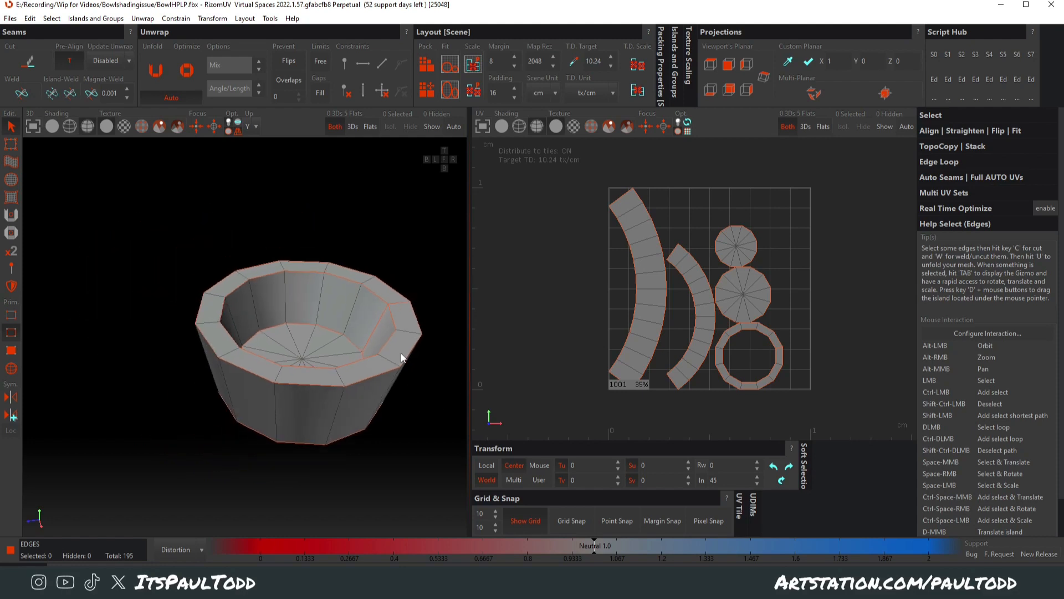
Zoom and tilt the view into the bowl, then switch selection to Islands.
{"action": "left_click_drag", "start_coordinate": [401, 359], "coordinate": [361, 359]}
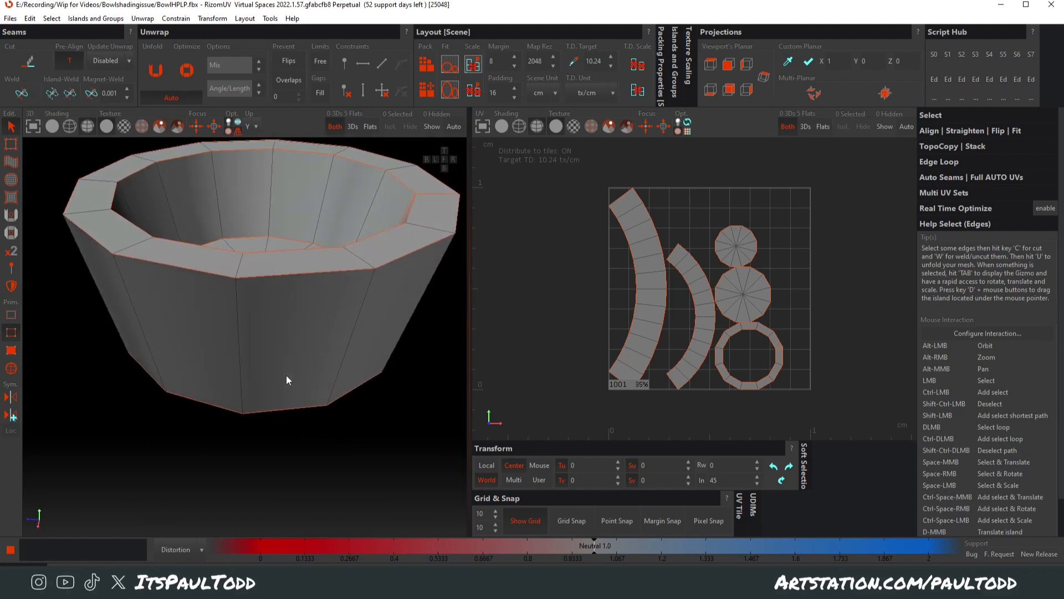
{"action": "left_click_drag", "start_coordinate": [285, 379], "coordinate": [417, 306]}
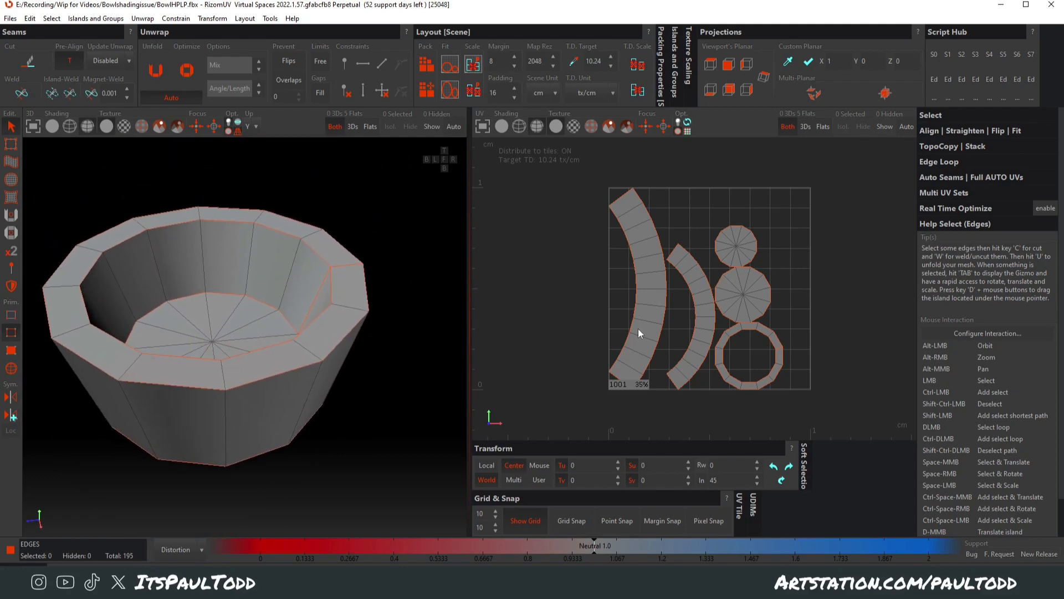
{"action": "mouse_move", "coordinate": [684, 352]}
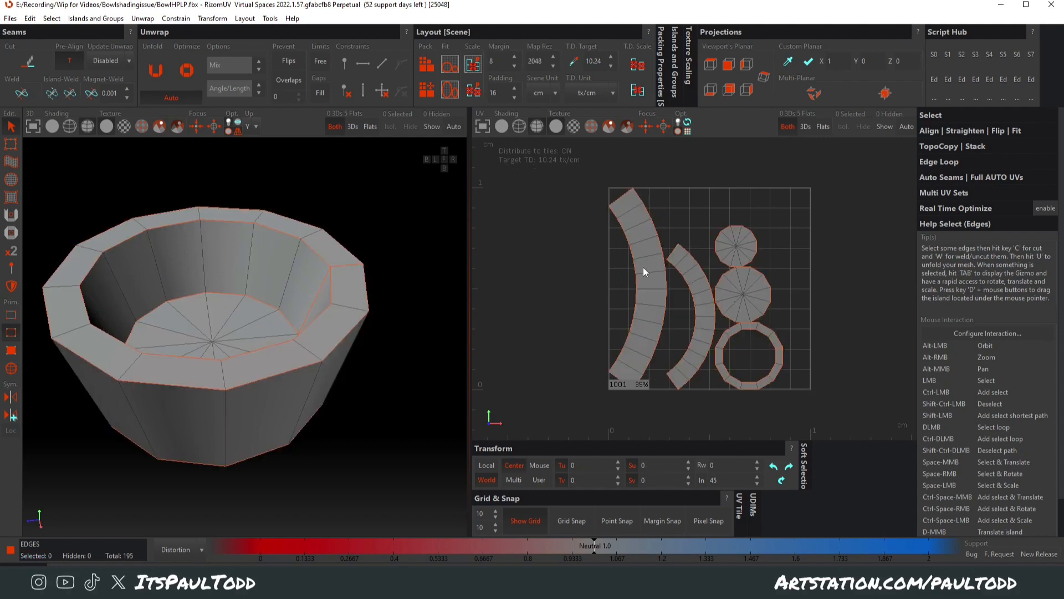
{"action": "left_click", "coordinate": [629, 210]}
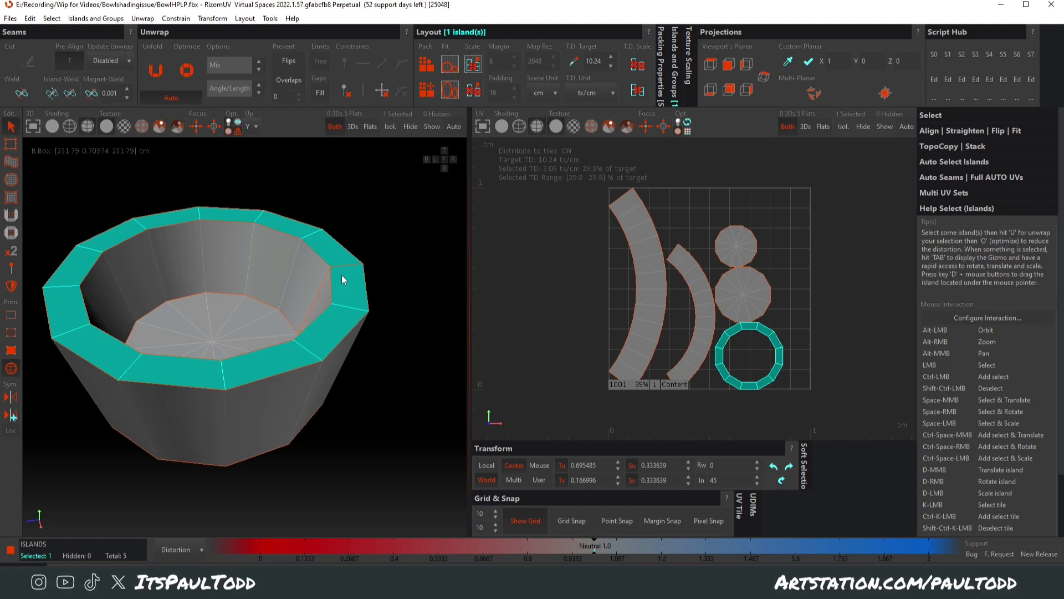
{"action": "mouse_move", "coordinate": [303, 256]}
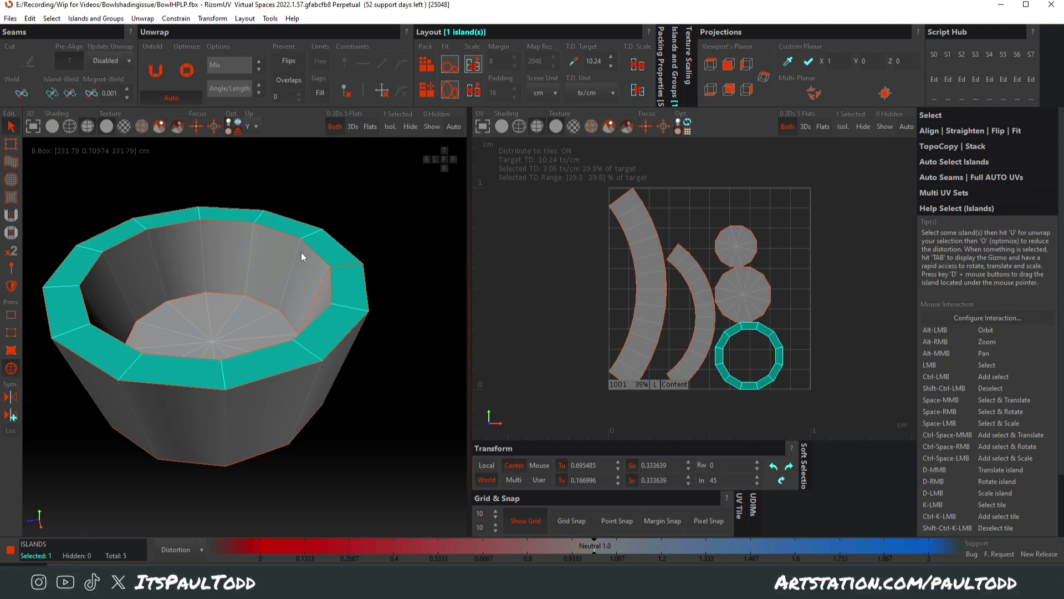
{"action": "mouse_move", "coordinate": [680, 417]}
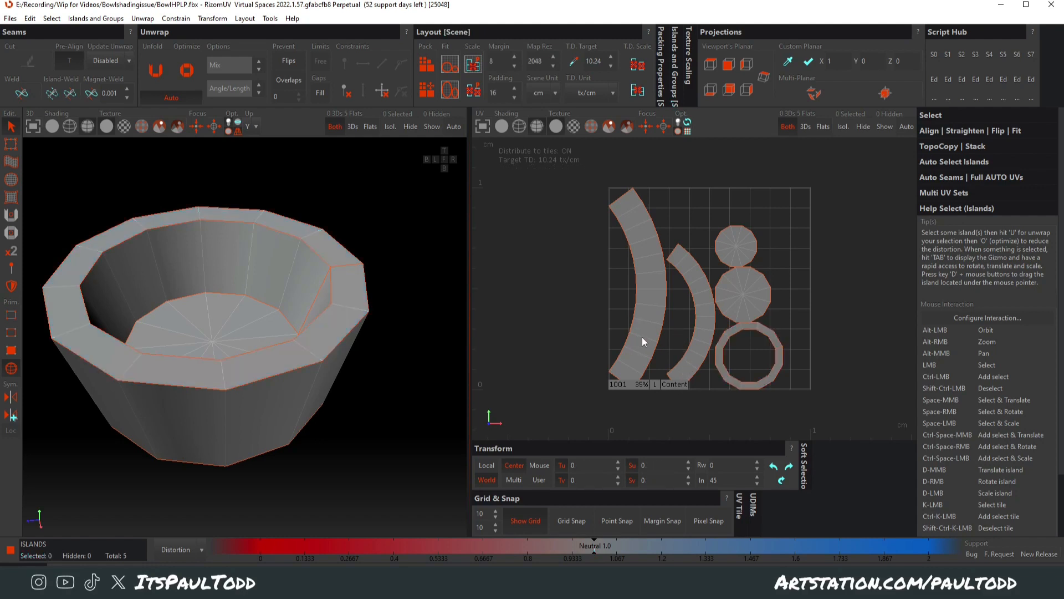
{"action": "mouse_move", "coordinate": [657, 341]}
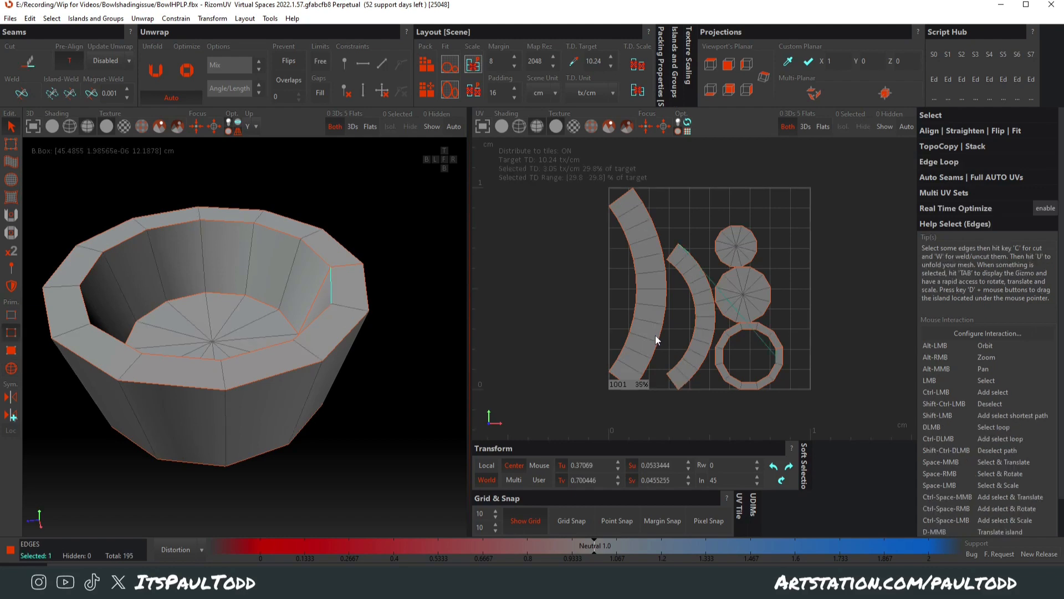
{"action": "mouse_move", "coordinate": [633, 234]}
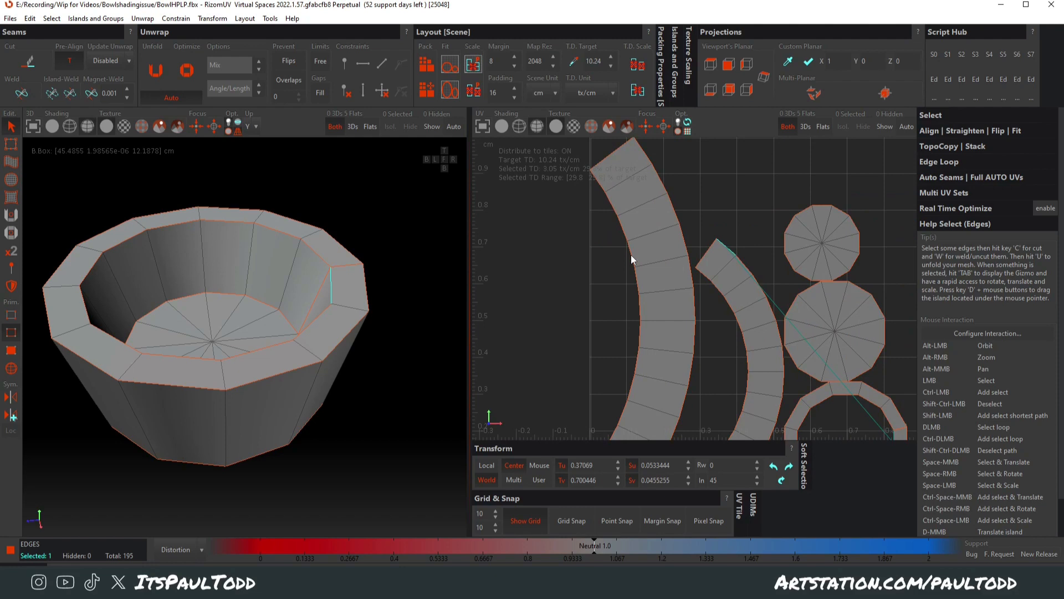
Select the strip border edge loops and apply the straighten constraint.
{"action": "left_click", "coordinate": [632, 262]}
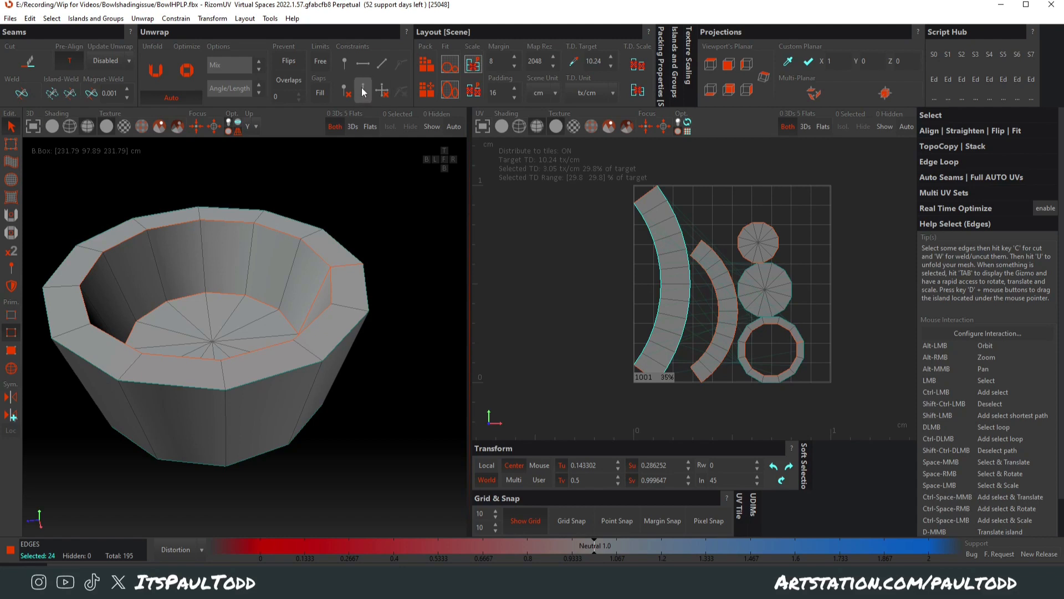
{"action": "mouse_move", "coordinate": [363, 91]}
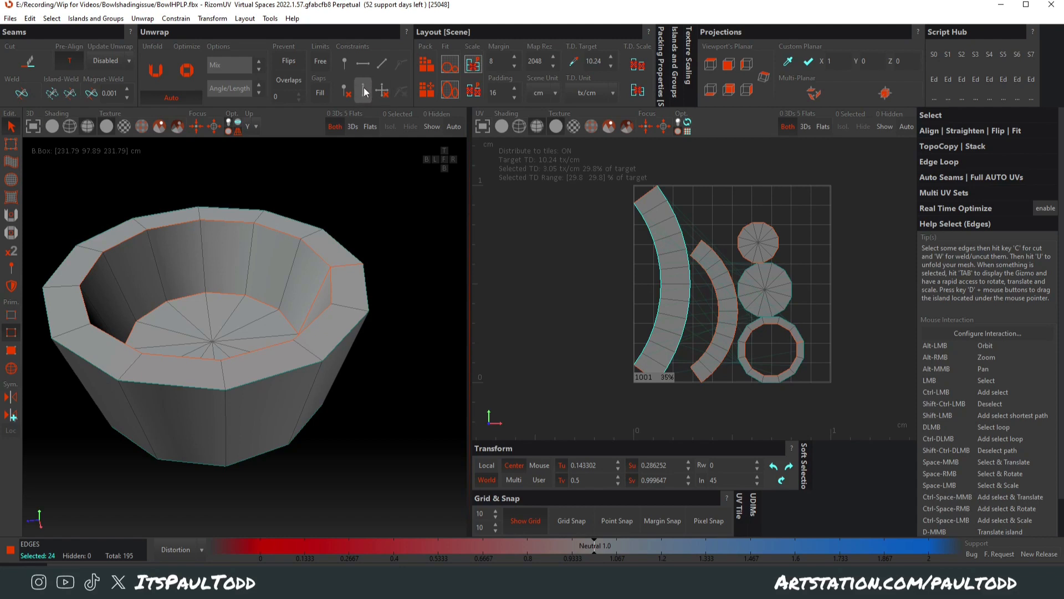
{"action": "left_click", "coordinate": [689, 259]}
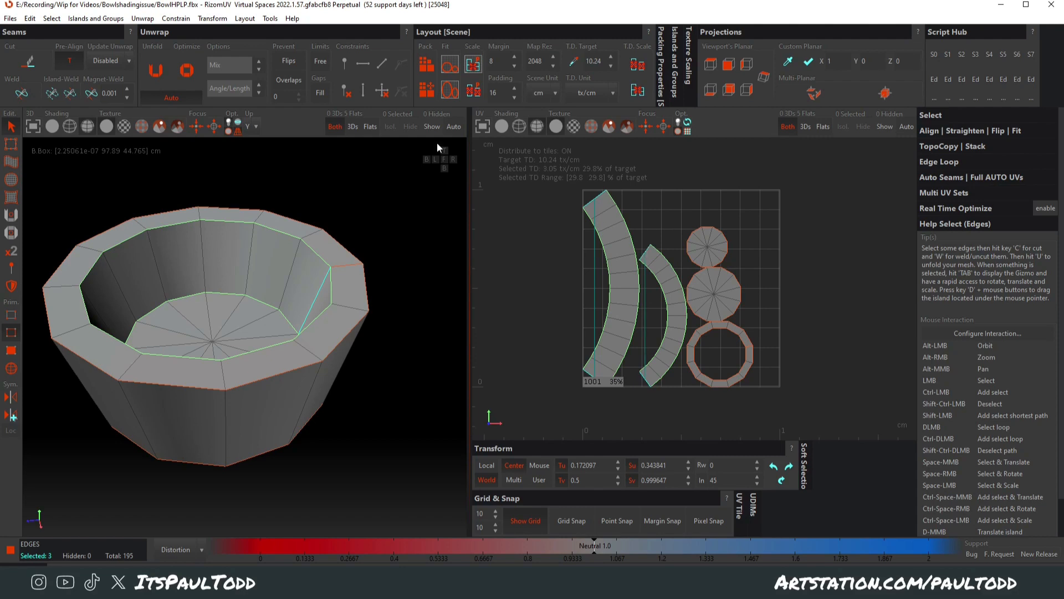
{"action": "left_click", "coordinate": [672, 364]}
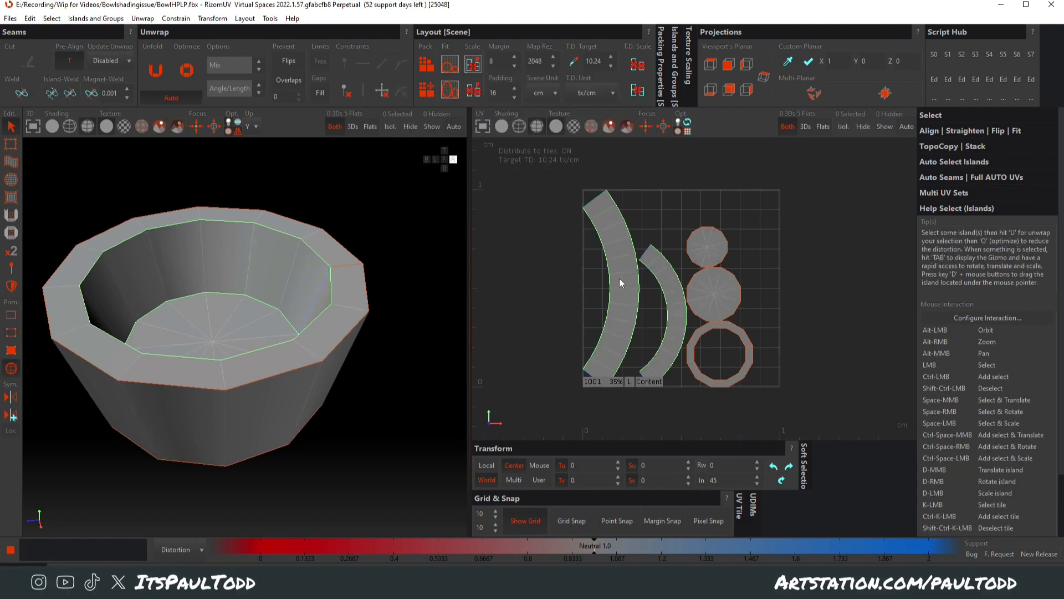
Unfold both curved wall islands into straight bands, then select the inner wall strip.
{"action": "left_click", "coordinate": [615, 285]}
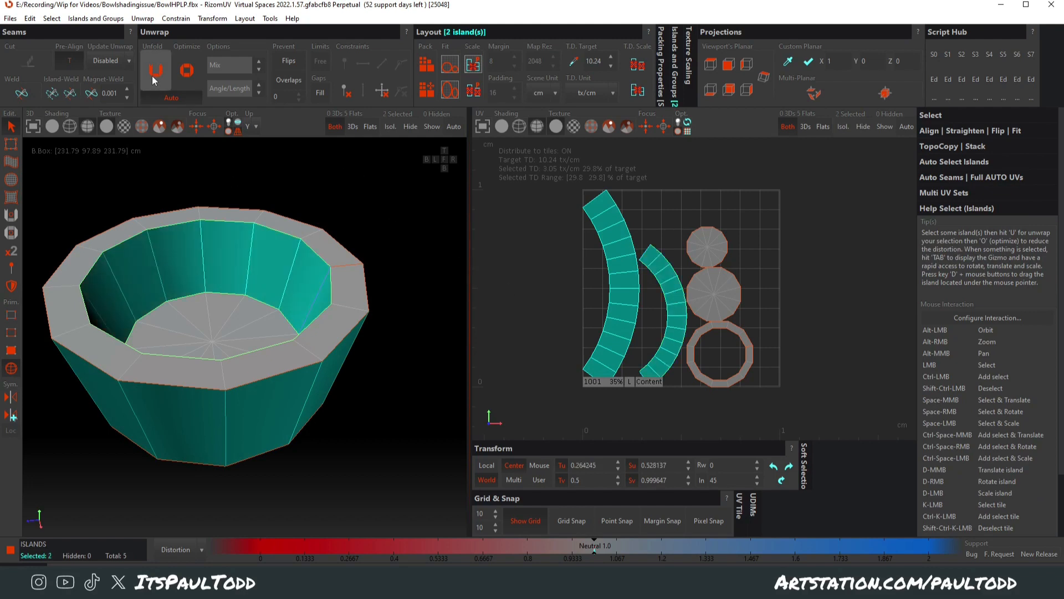
{"action": "left_click", "coordinate": [156, 66]}
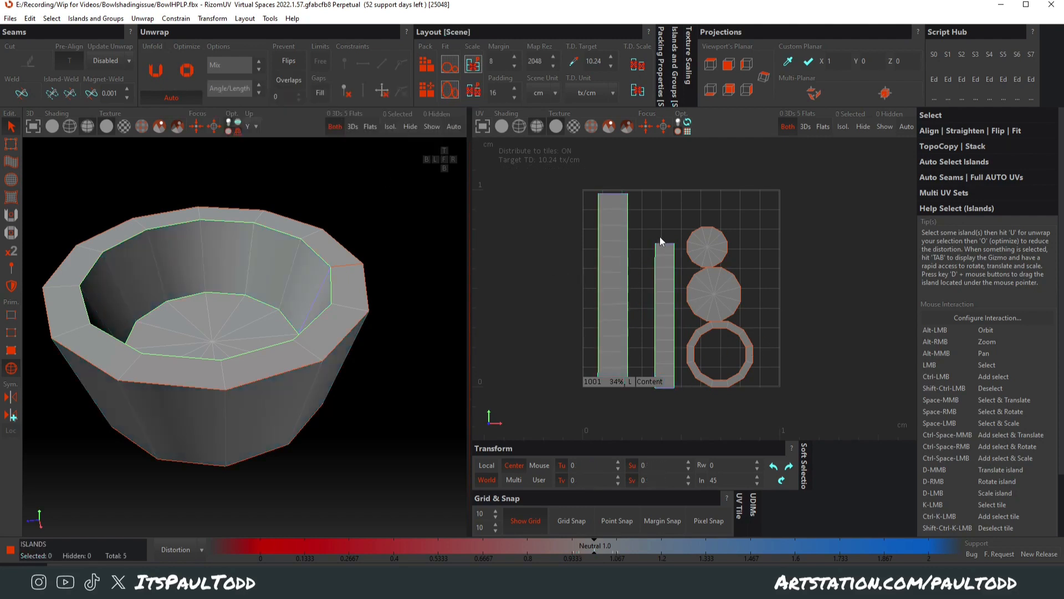
{"action": "left_click", "coordinate": [669, 305]}
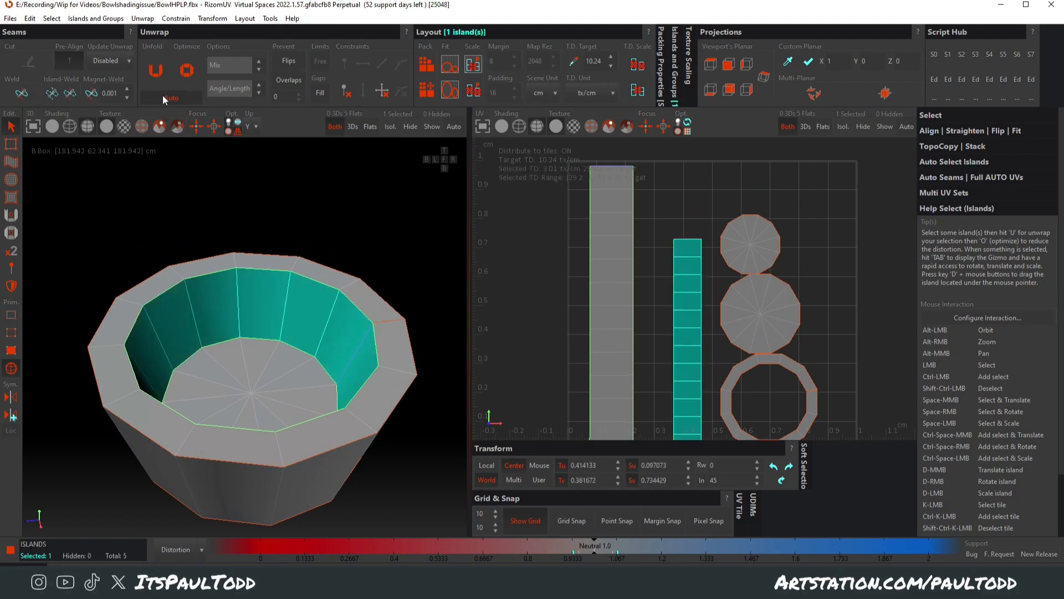
Optimize the inner strip, then unfold and optimize the outer wall strip.
{"action": "left_click", "coordinate": [187, 71]}
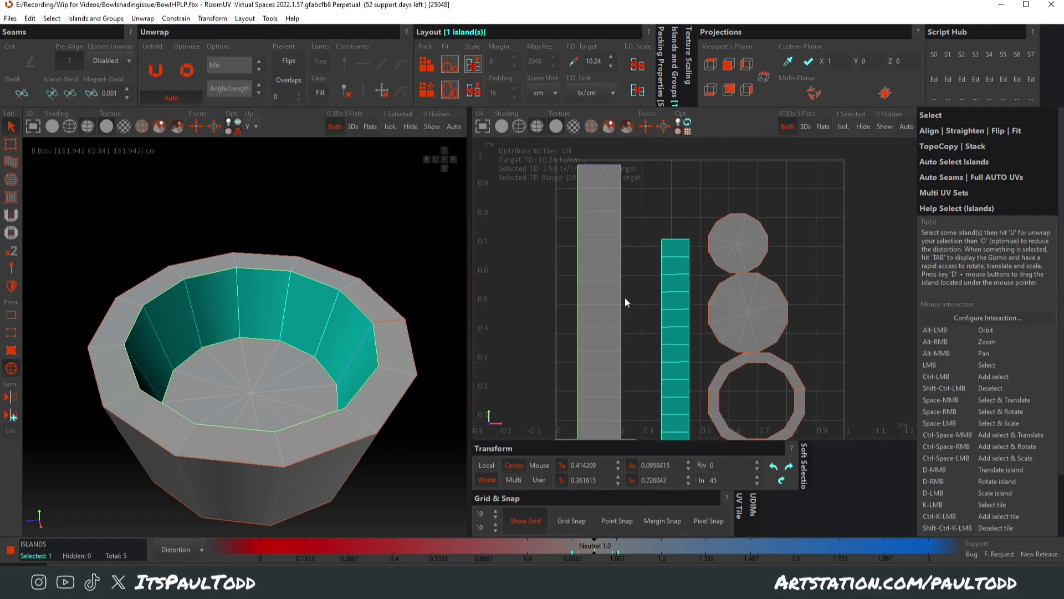
{"action": "left_click", "coordinate": [153, 70]}
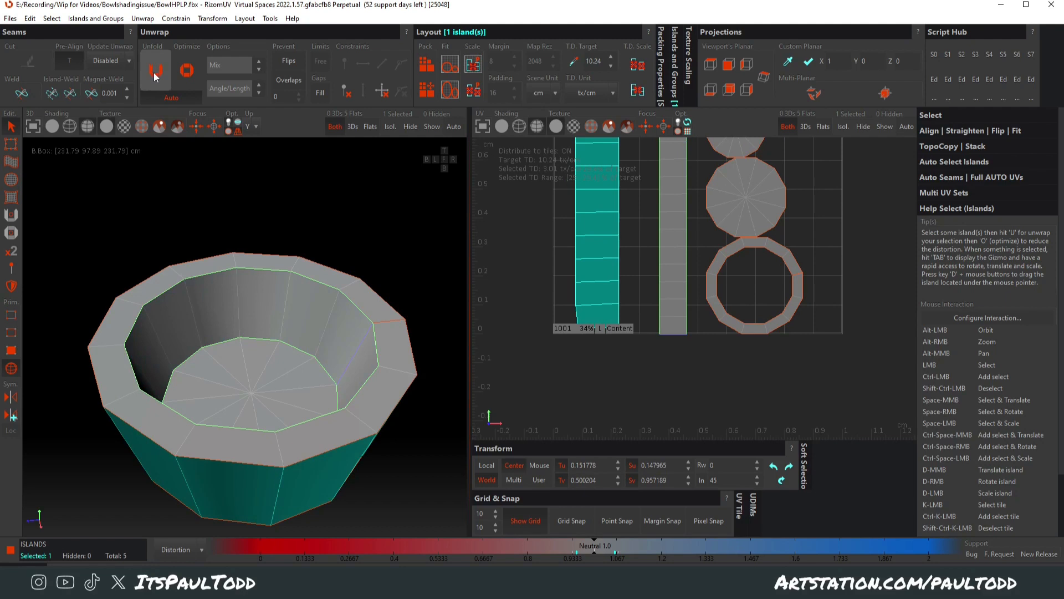
{"action": "mouse_move", "coordinate": [187, 70]}
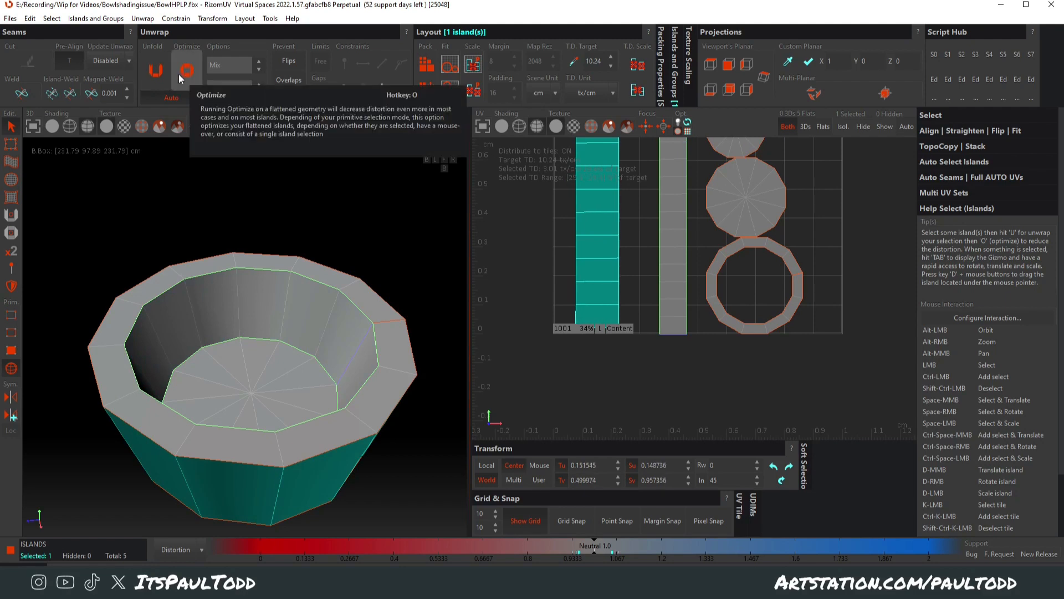
{"action": "left_click", "coordinate": [187, 70]}
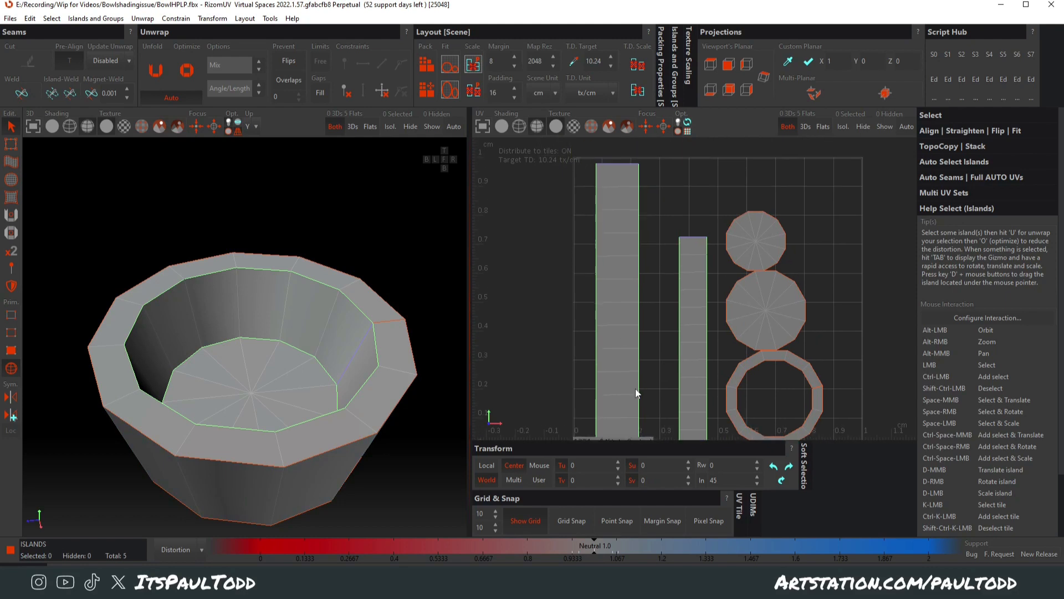
{"action": "left_click", "coordinate": [696, 326]}
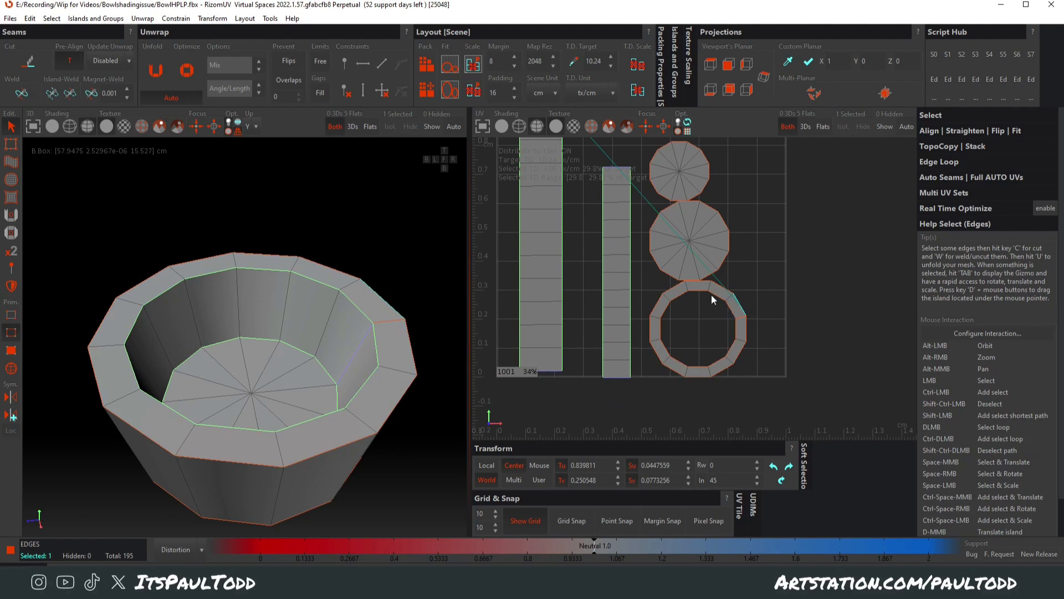
{"action": "mouse_move", "coordinate": [743, 324]}
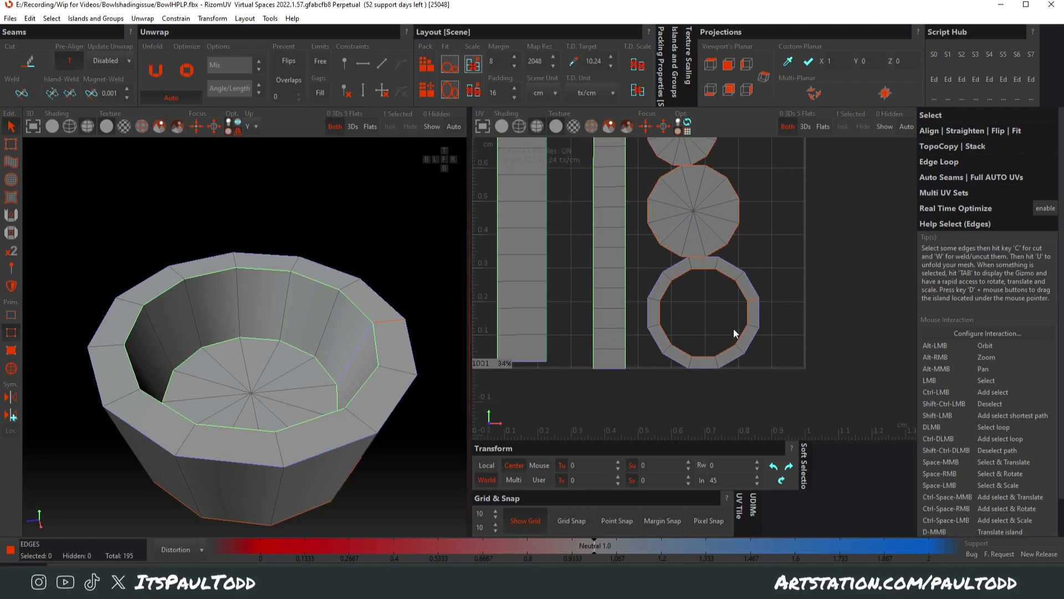
Select and unfold the rim ring island, then zoom the UV view on it.
{"action": "left_click", "coordinate": [155, 69]}
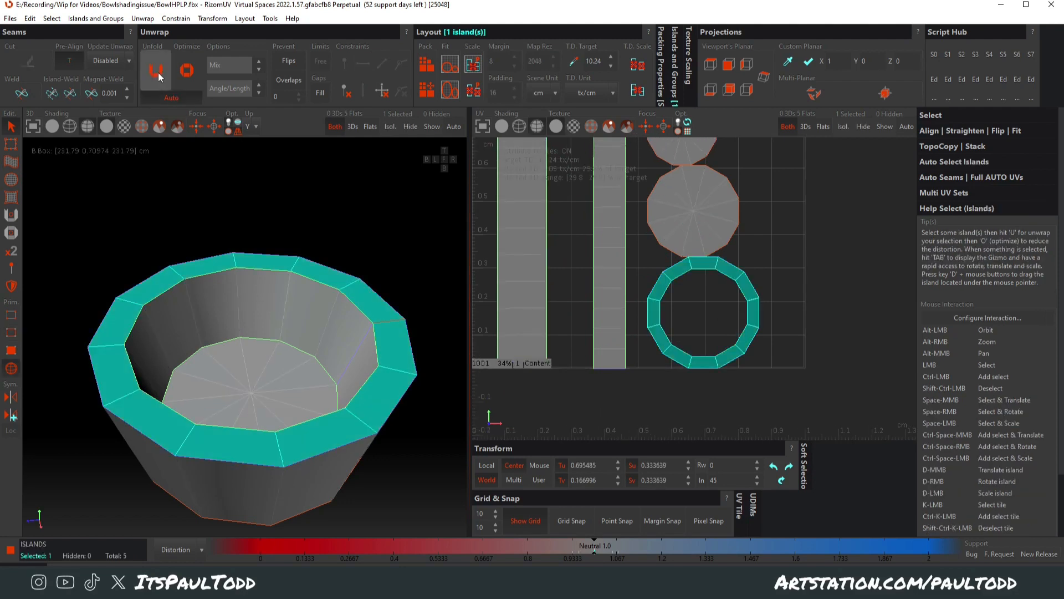
{"action": "left_click", "coordinate": [156, 70]}
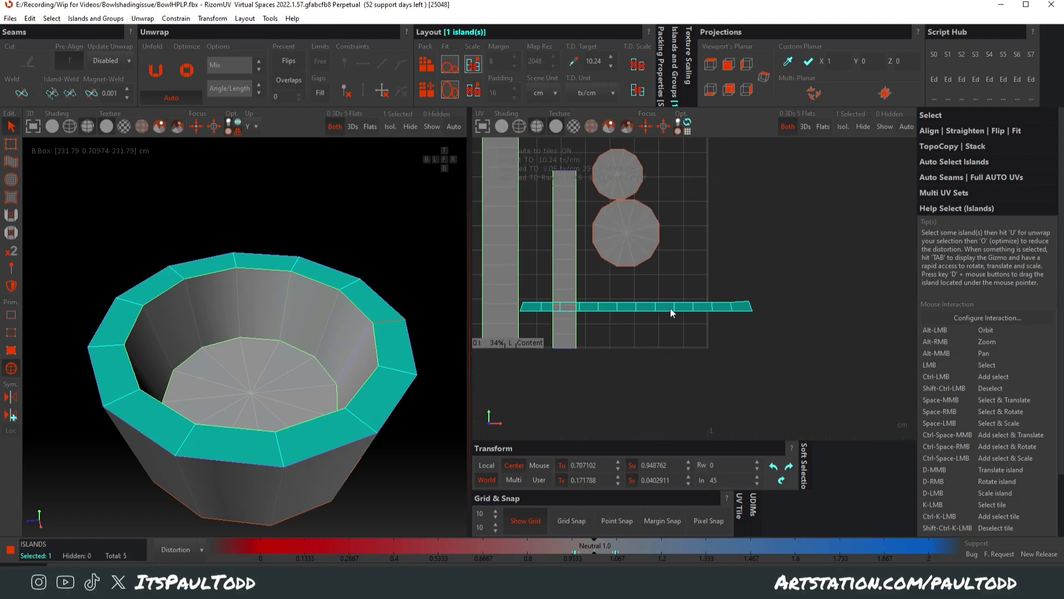
{"action": "left_click_drag", "start_coordinate": [672, 307], "coordinate": [699, 285]}
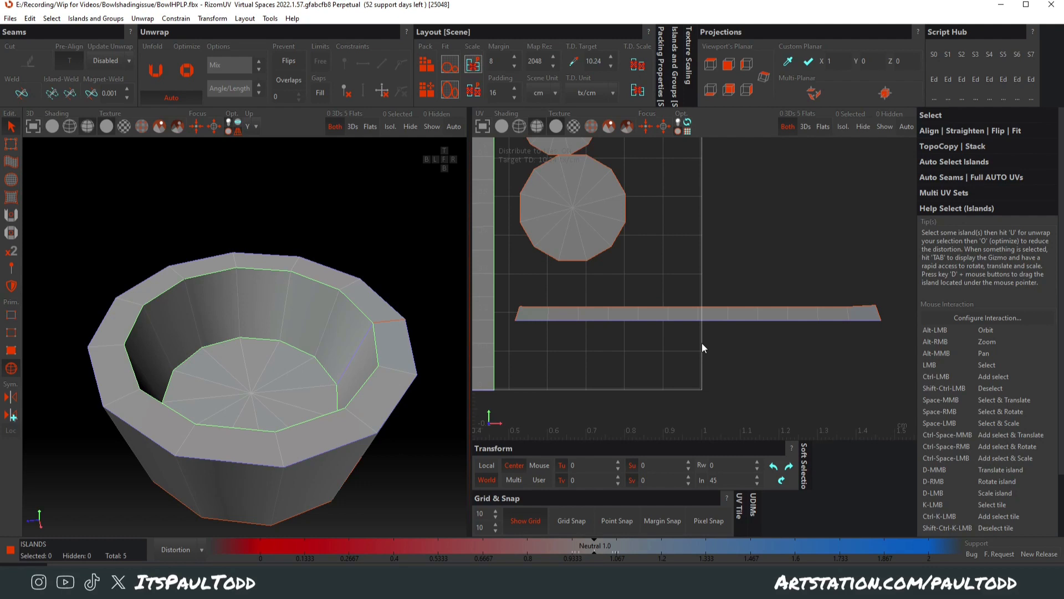
{"action": "mouse_move", "coordinate": [706, 348]}
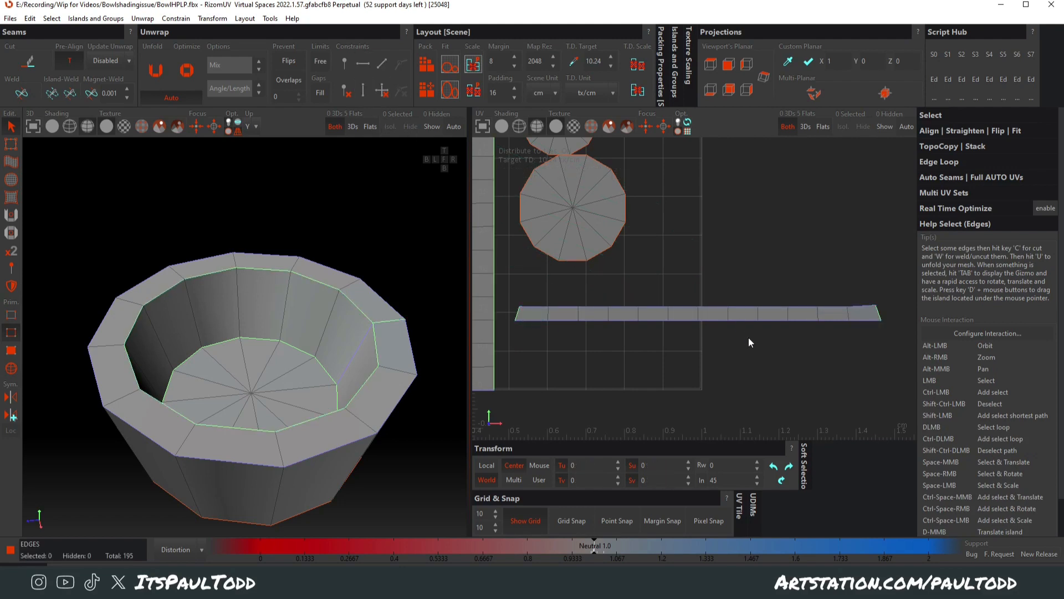
Alternate Unfold and Optimize passes on the rim strip island.
{"action": "left_click", "coordinate": [155, 70]}
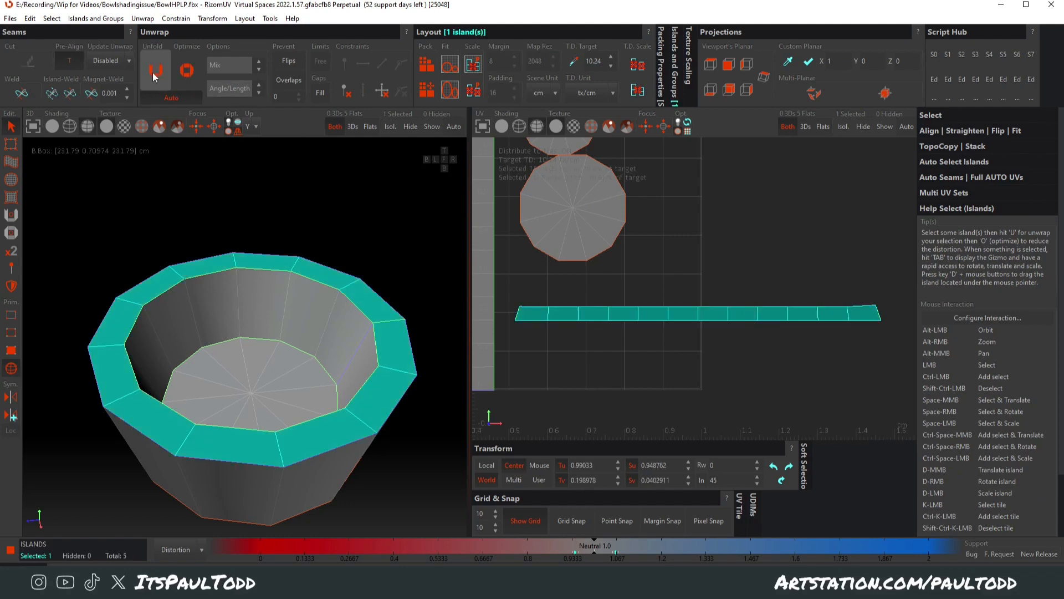
{"action": "left_click", "coordinate": [187, 70]}
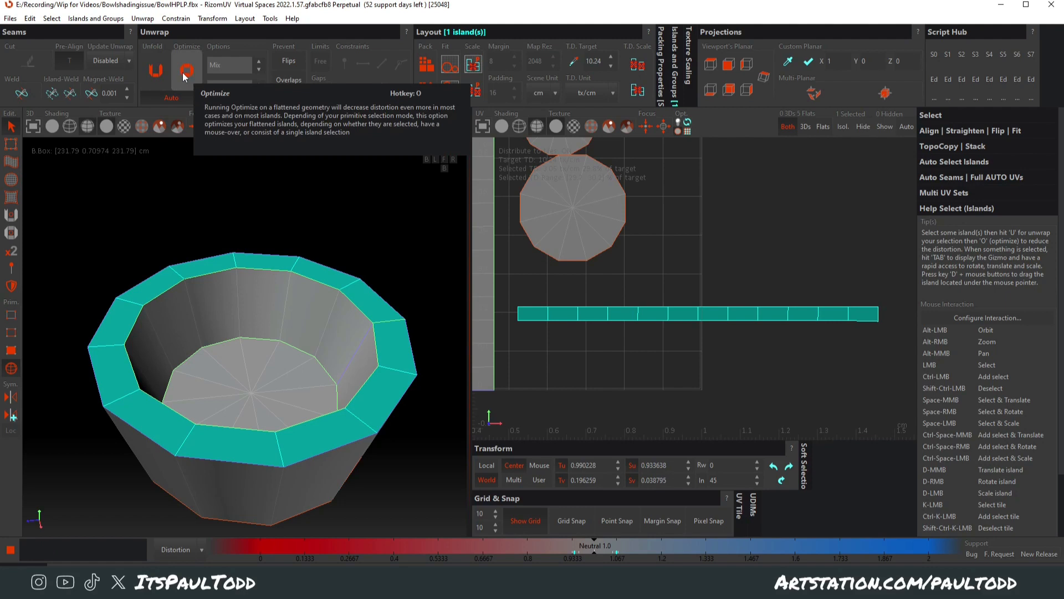
{"action": "left_click", "coordinate": [188, 70]}
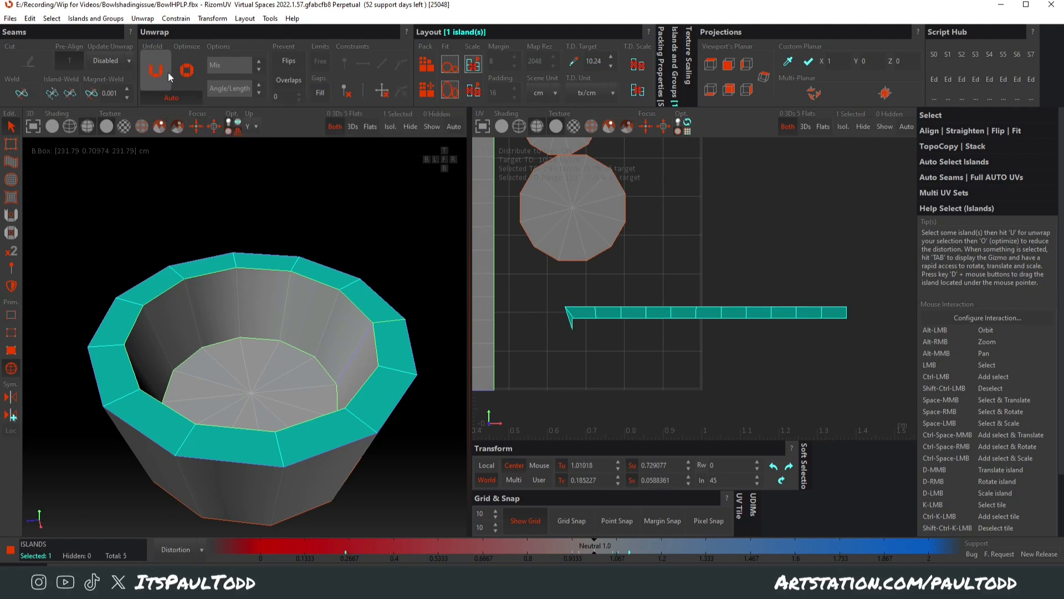
{"action": "left_click", "coordinate": [187, 70]}
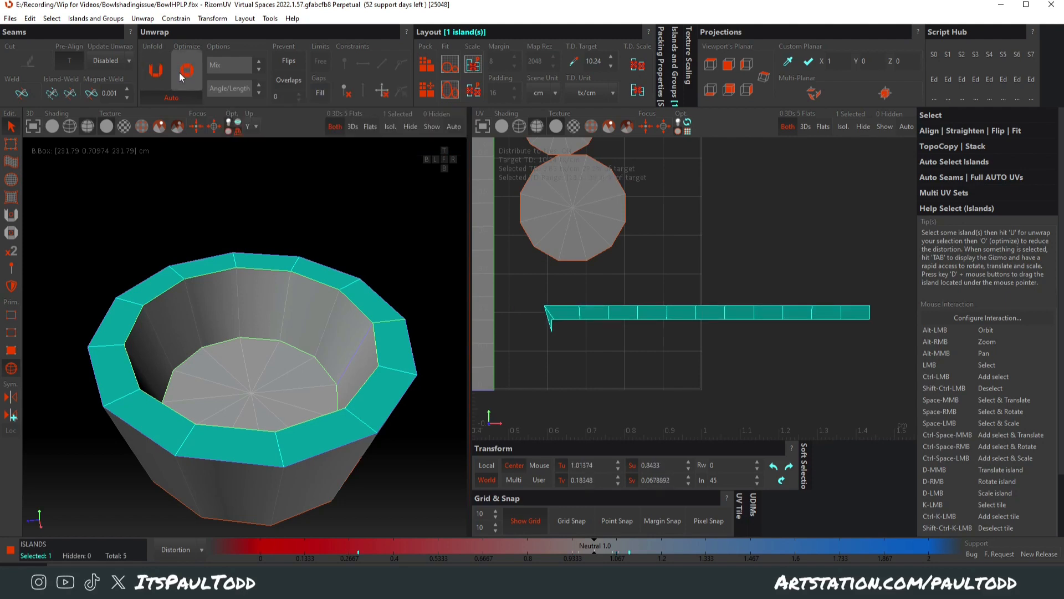
{"action": "left_click", "coordinate": [186, 70]}
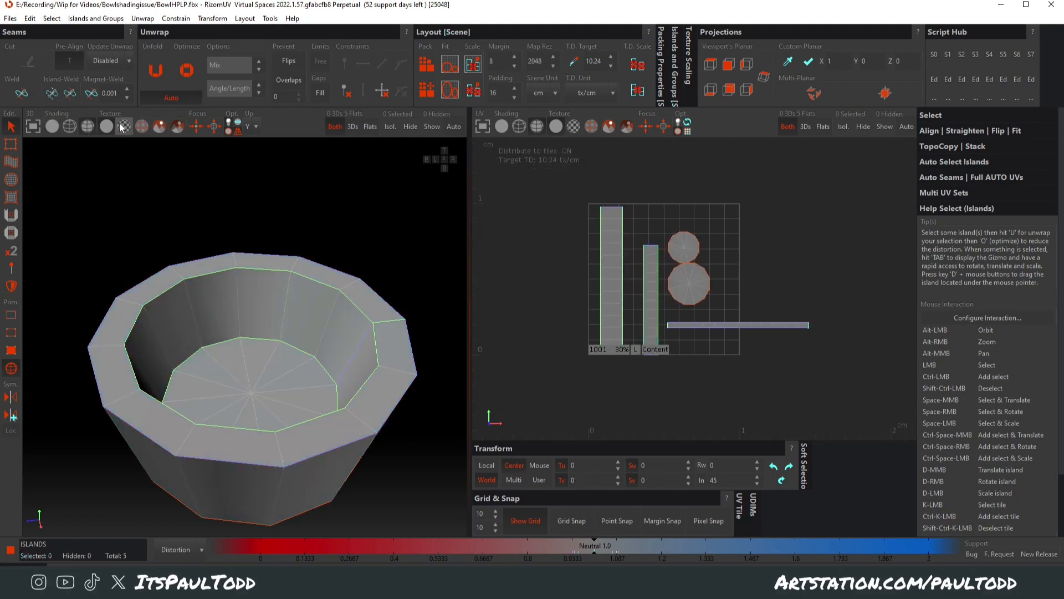
Show the checker texture on the bowl and orbit to view it from the side.
{"action": "left_click", "coordinate": [124, 126]}
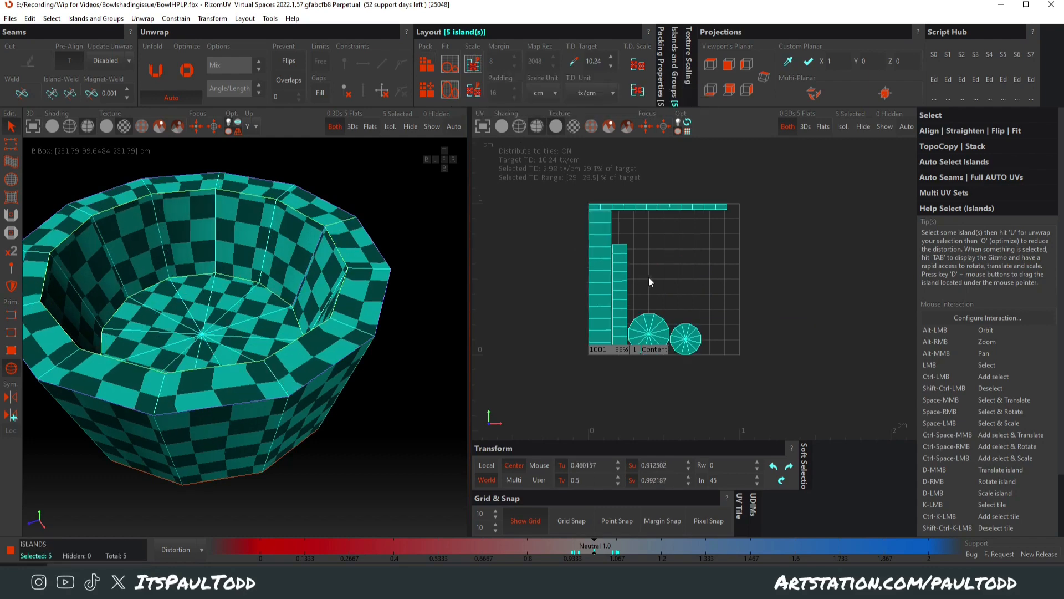
{"action": "mouse_move", "coordinate": [306, 236]}
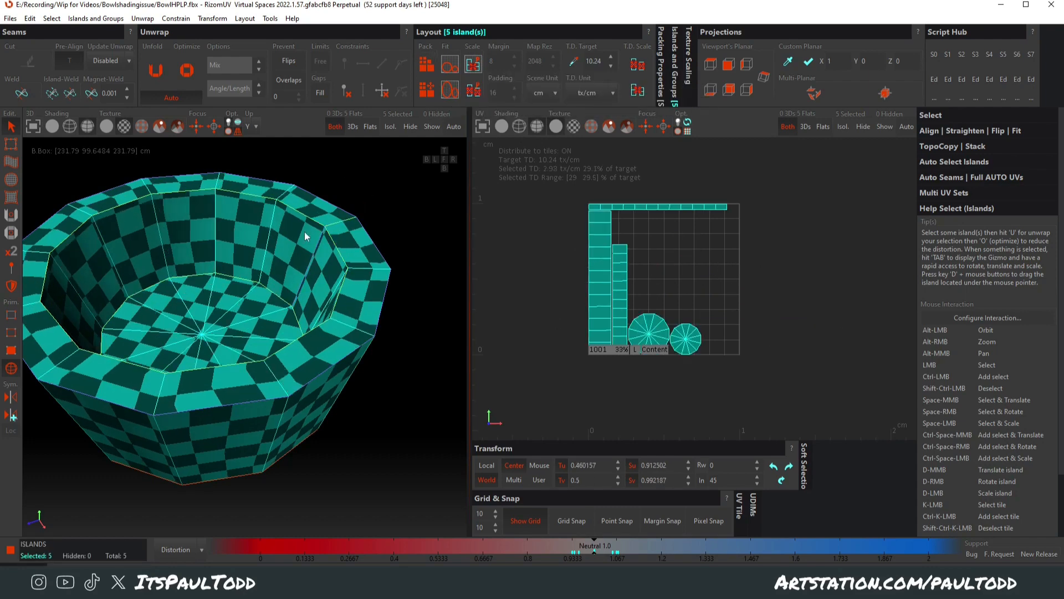
{"action": "left_click_drag", "start_coordinate": [306, 238], "coordinate": [269, 392]}
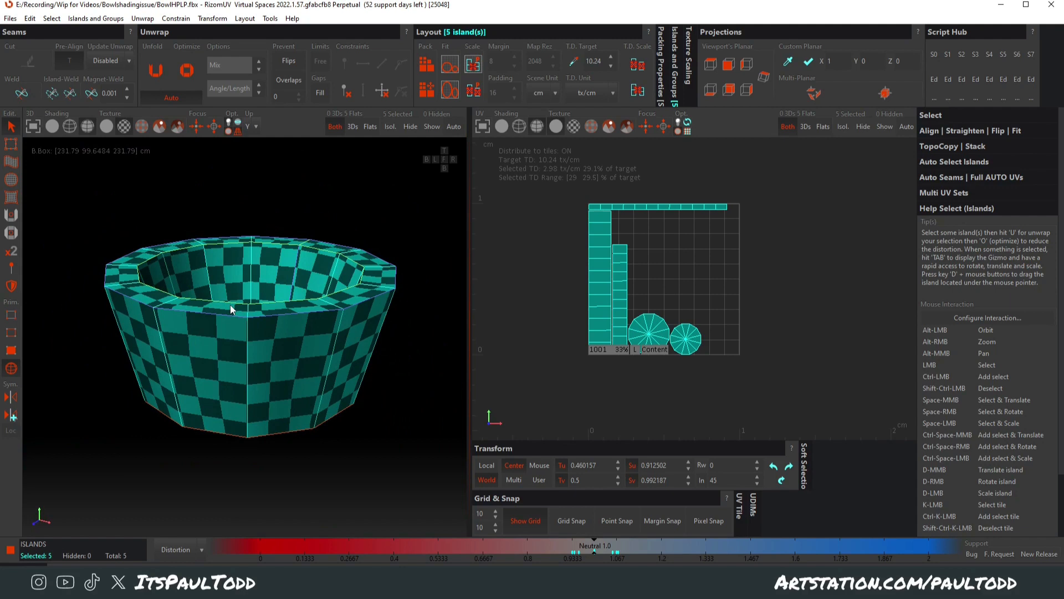
{"action": "mouse_move", "coordinate": [429, 454]}
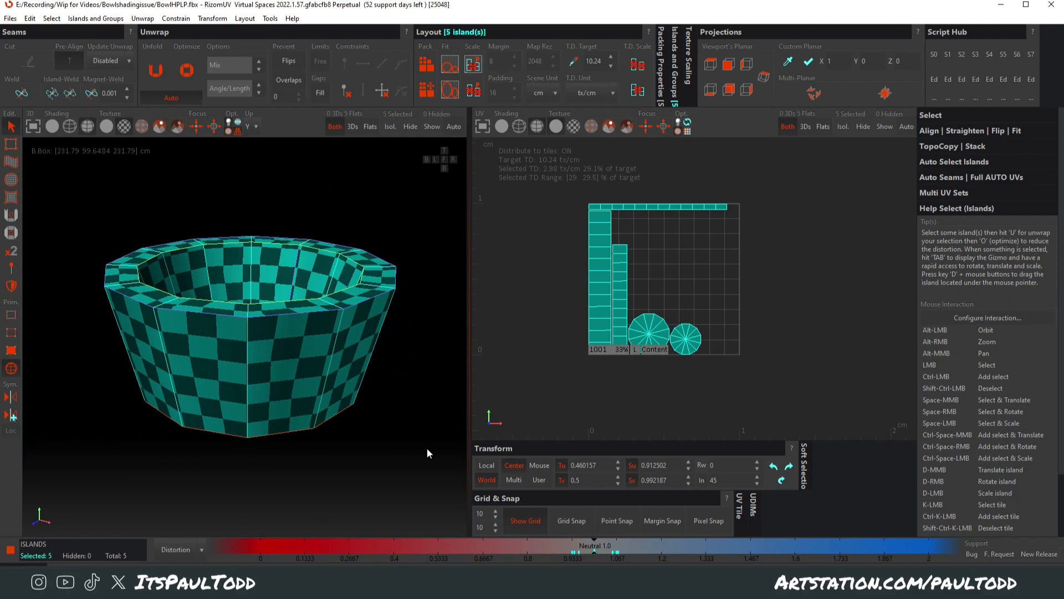
{"action": "mouse_move", "coordinate": [765, 351]}
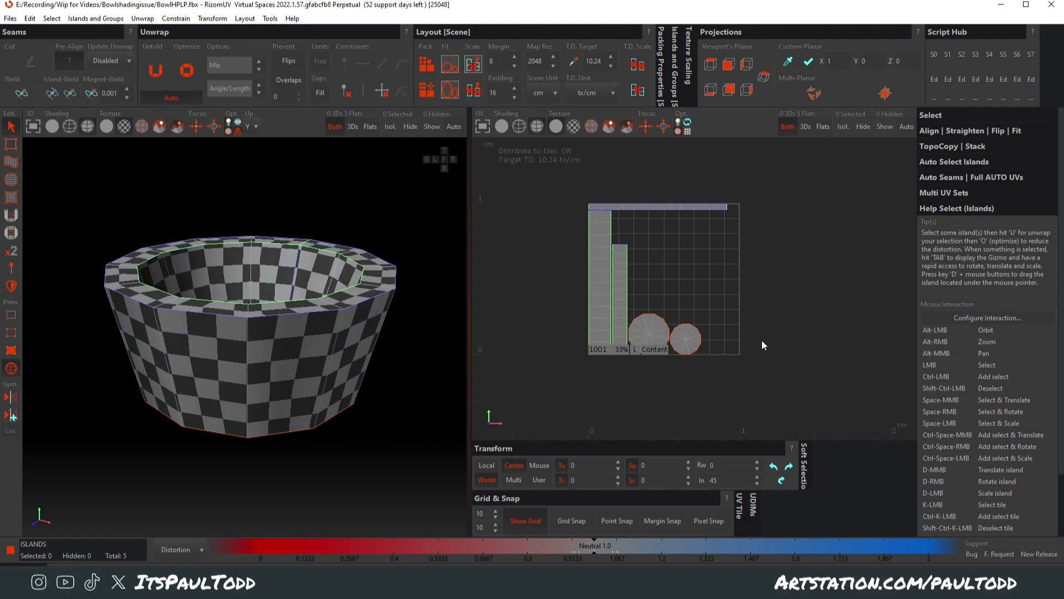
{"action": "mouse_move", "coordinate": [787, 340]}
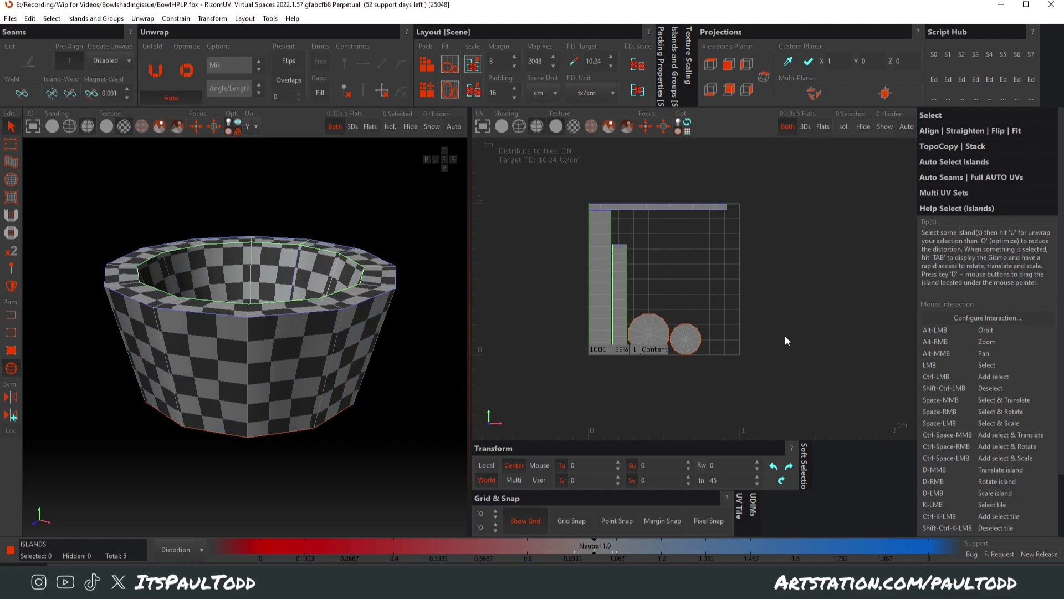
{"action": "mouse_move", "coordinate": [768, 351]}
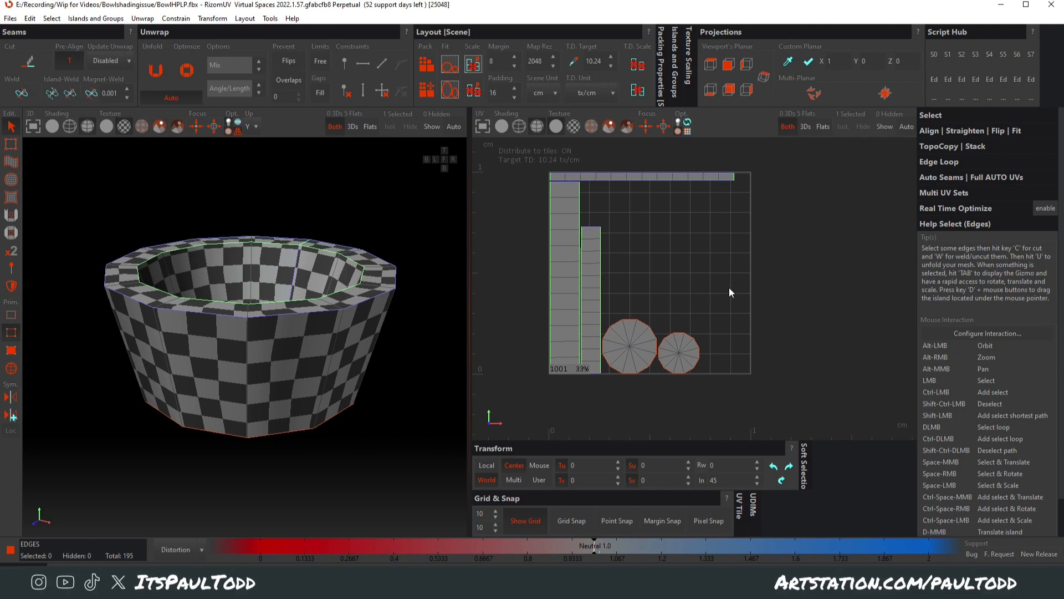
{"action": "mouse_move", "coordinate": [587, 243]}
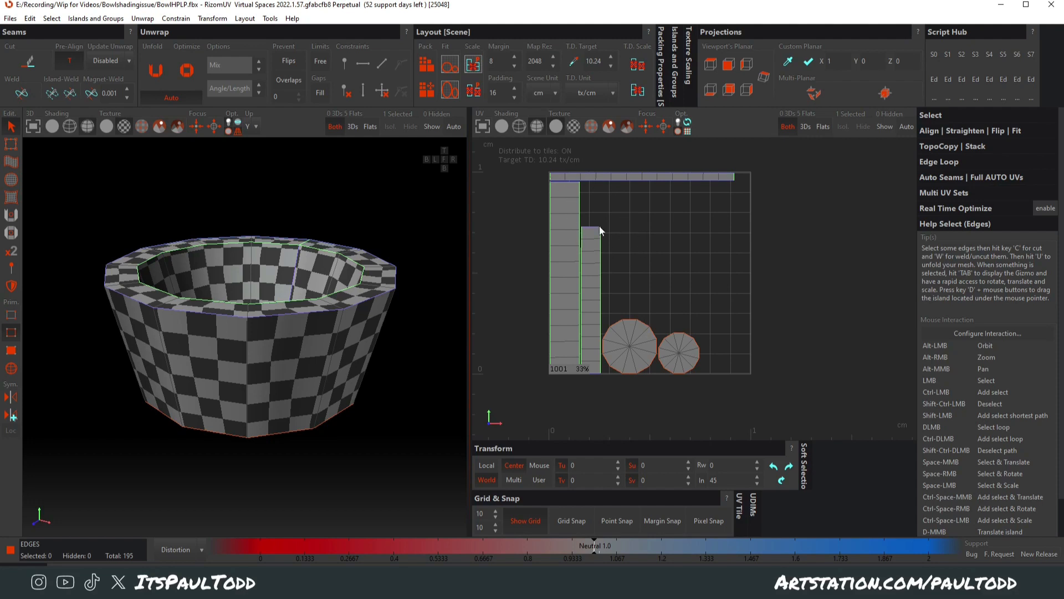
{"action": "mouse_move", "coordinate": [632, 294]}
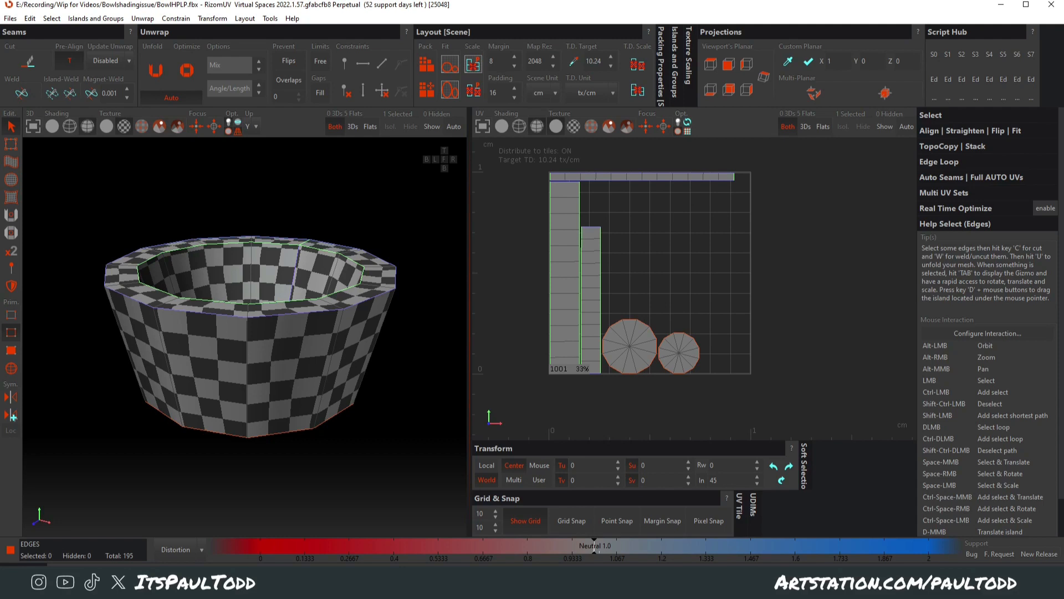
{"action": "mouse_move", "coordinate": [693, 282]}
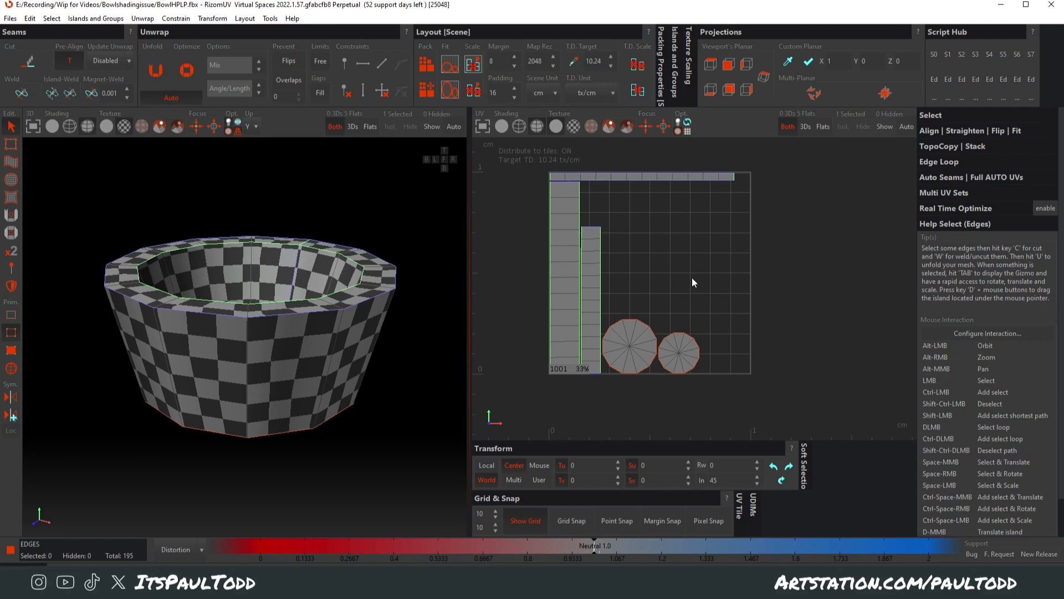
{"action": "mouse_move", "coordinate": [733, 309]}
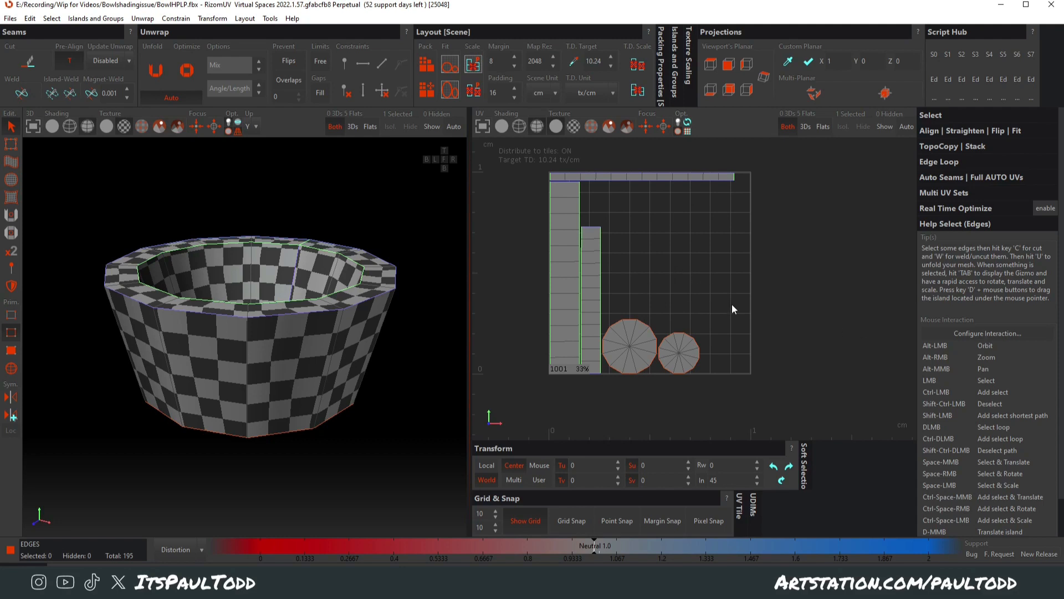
{"action": "mouse_move", "coordinate": [738, 311]}
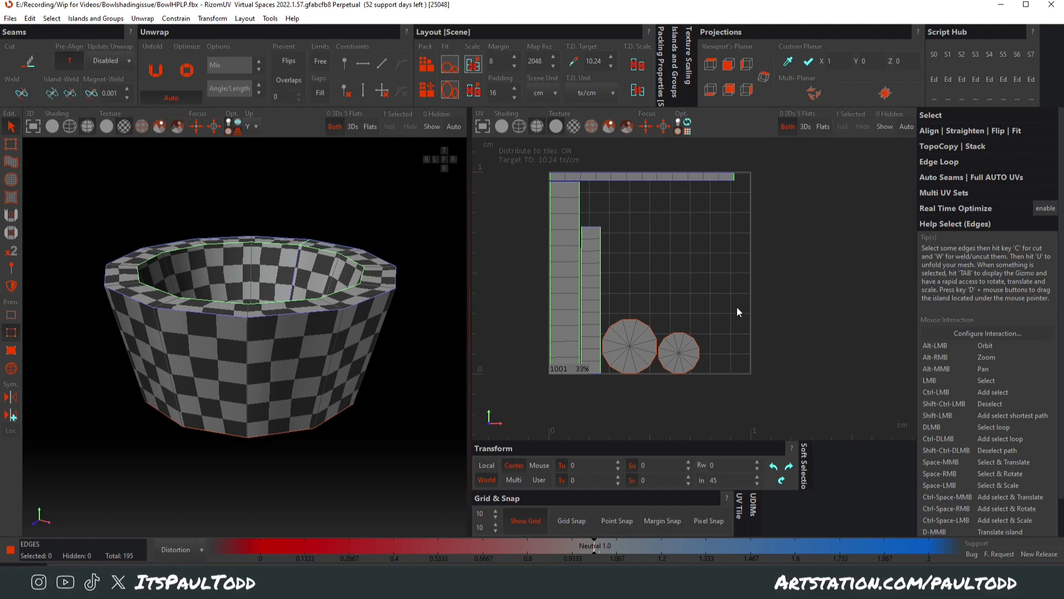
{"action": "mouse_move", "coordinate": [396, 407]}
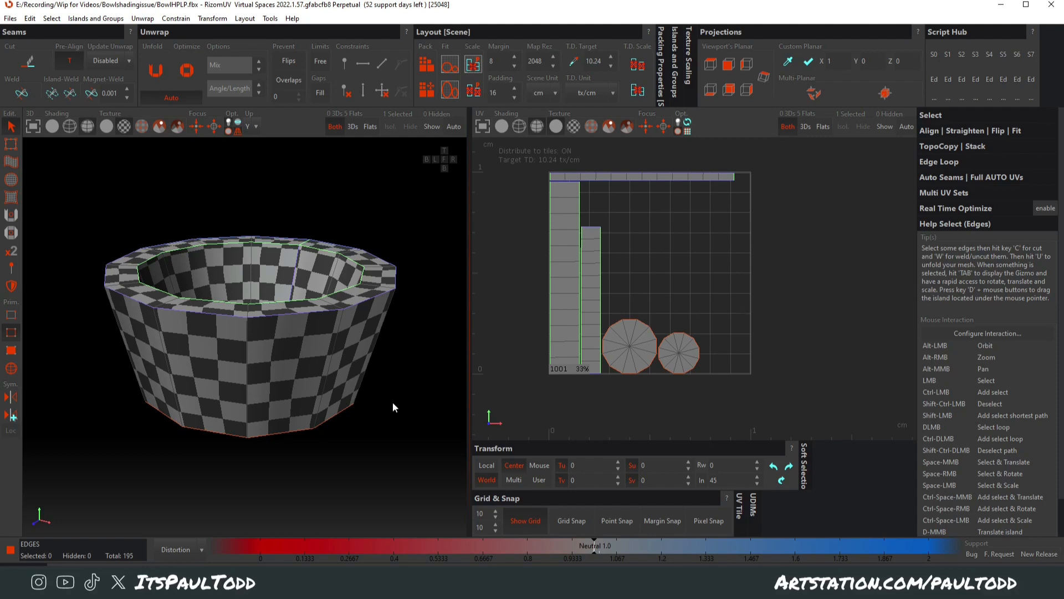
{"action": "mouse_move", "coordinate": [412, 252]}
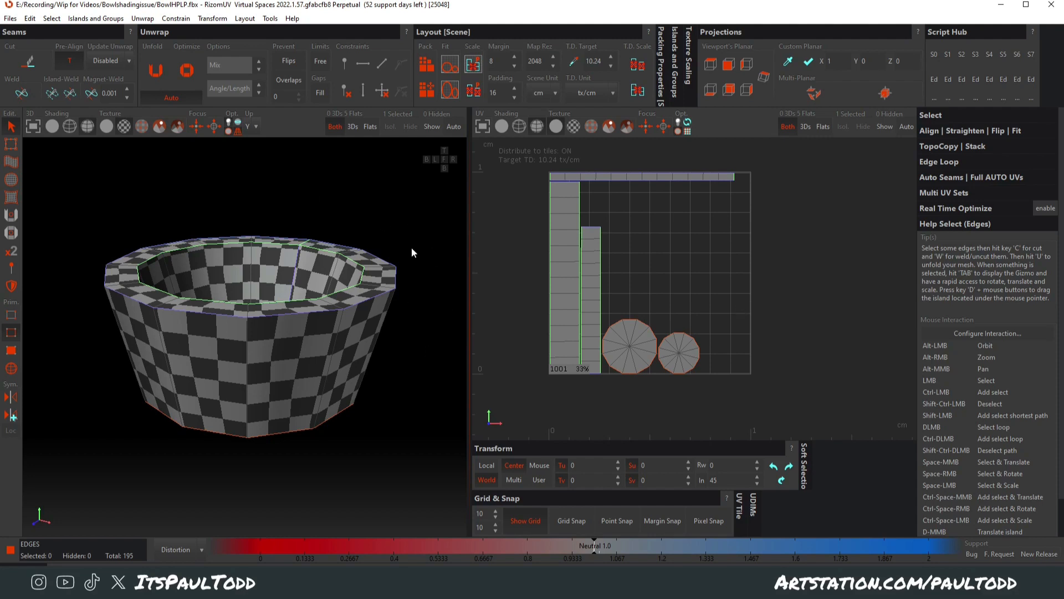
{"action": "mouse_move", "coordinate": [632, 276]}
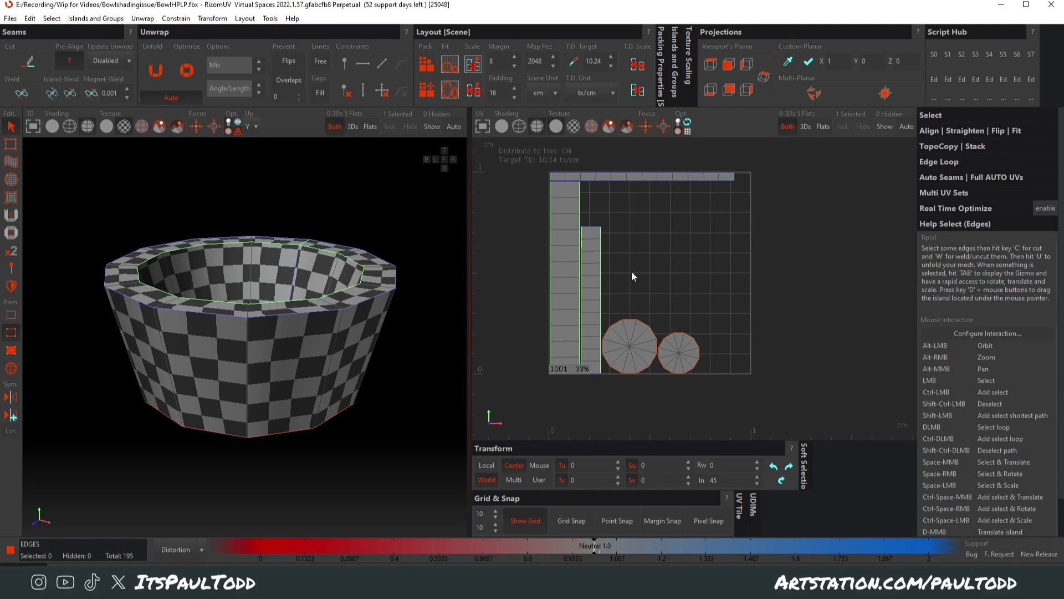
{"action": "mouse_move", "coordinate": [732, 279]}
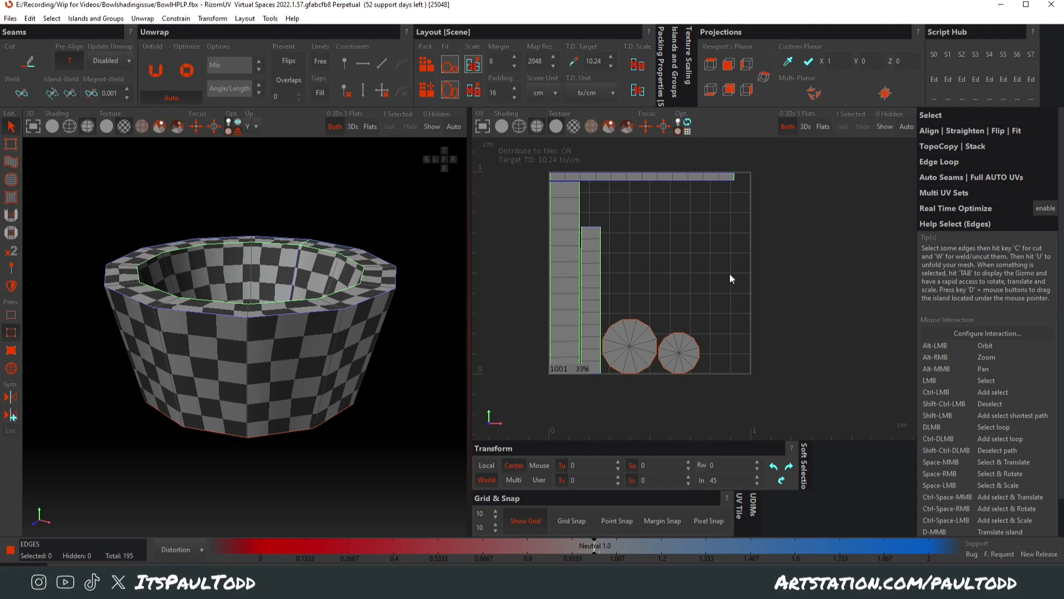
{"action": "mouse_move", "coordinate": [749, 286]}
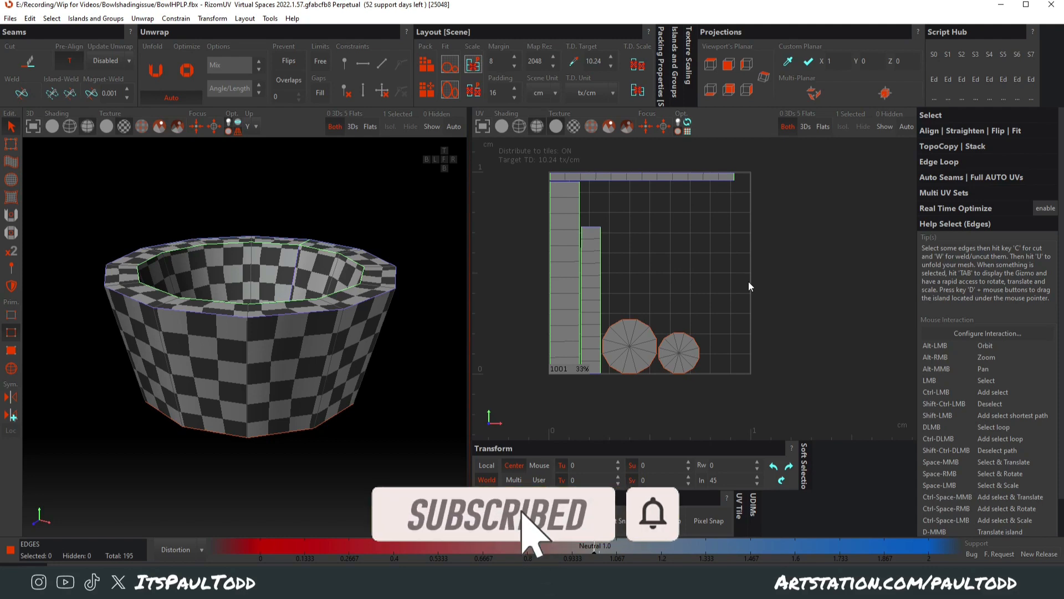
{"action": "mouse_move", "coordinate": [828, 324]}
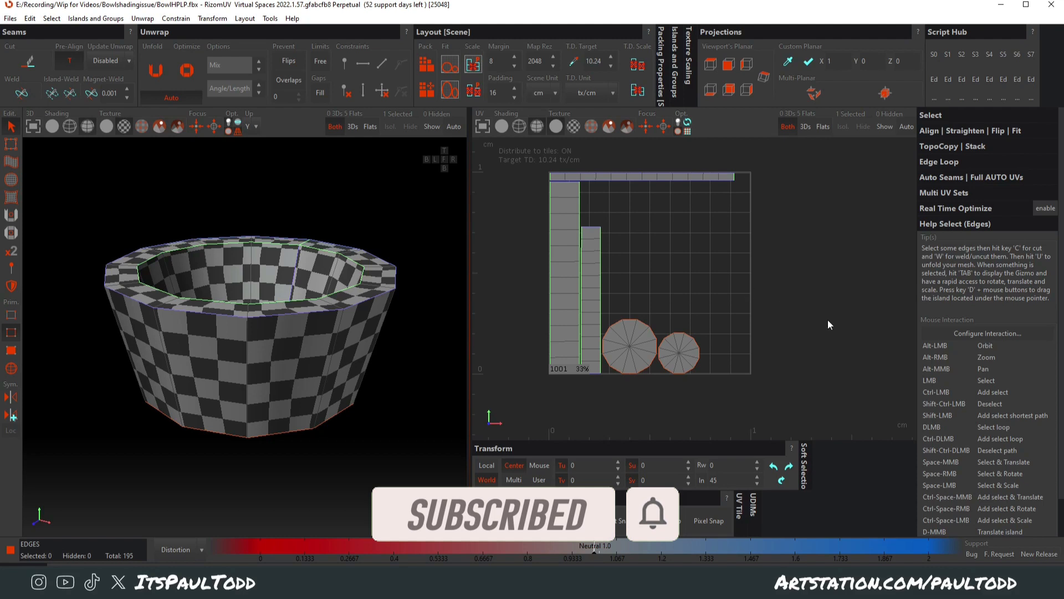